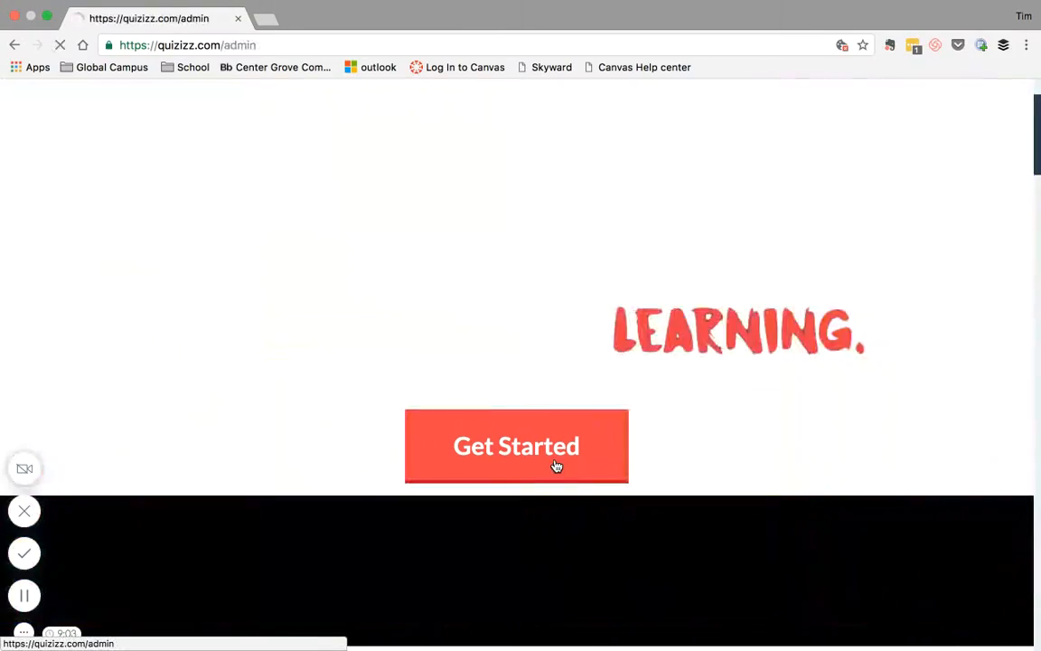
- Enter the site via Get Started and reach the Log In form with credentials filled
left_click(517, 444)
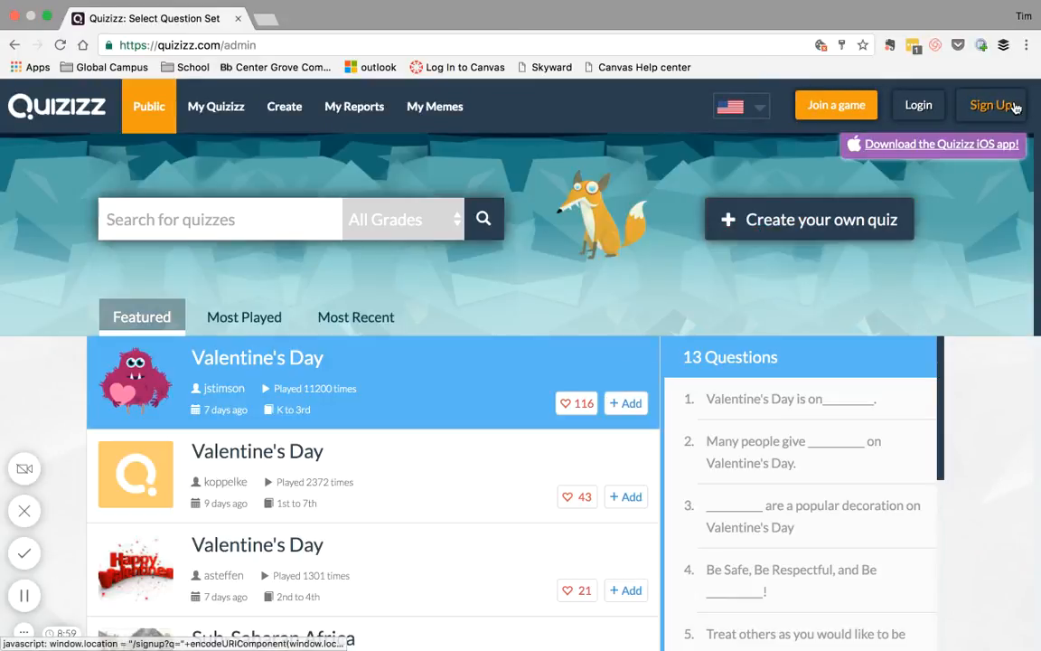
left_click(918, 105)
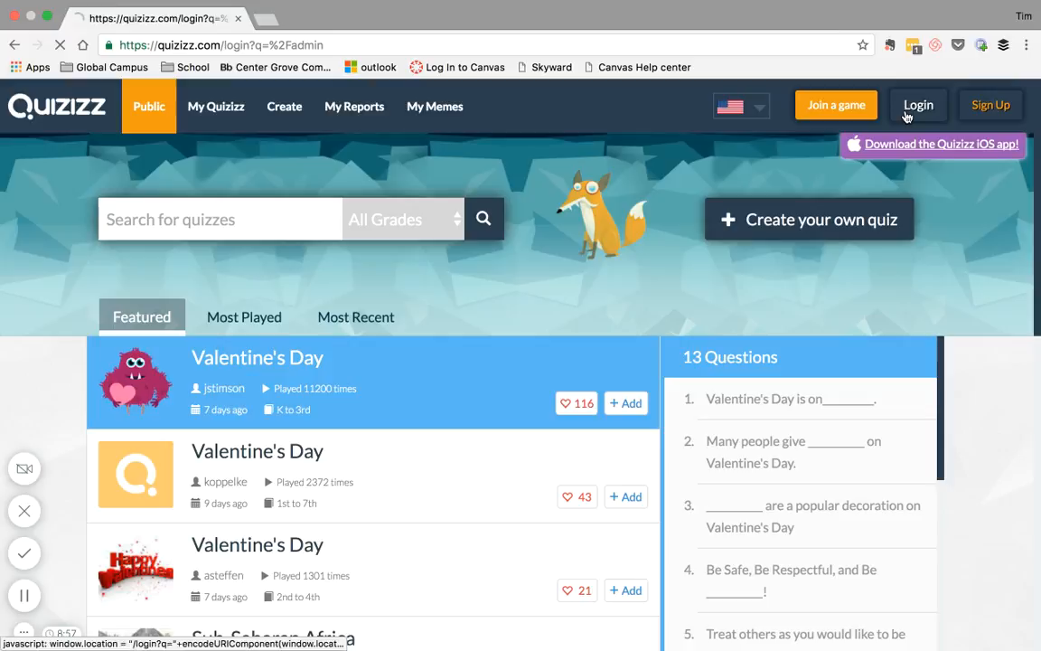
left_click(919, 105)
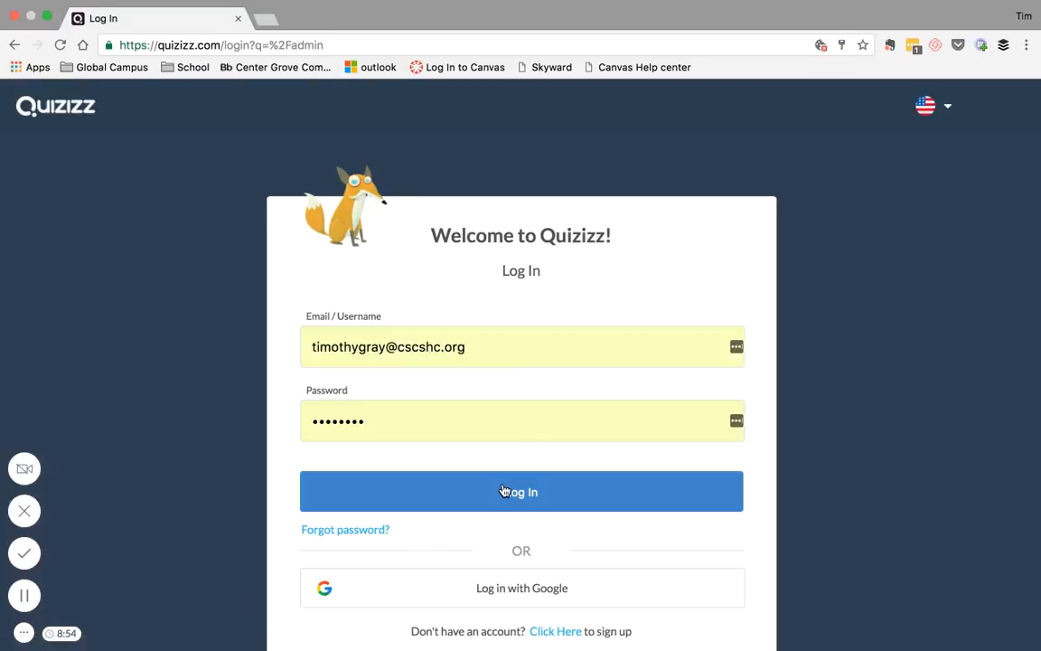
- Sign in to the teacher account and browse Featured then Most Recent quizzes in the public library
left_click(520, 492)
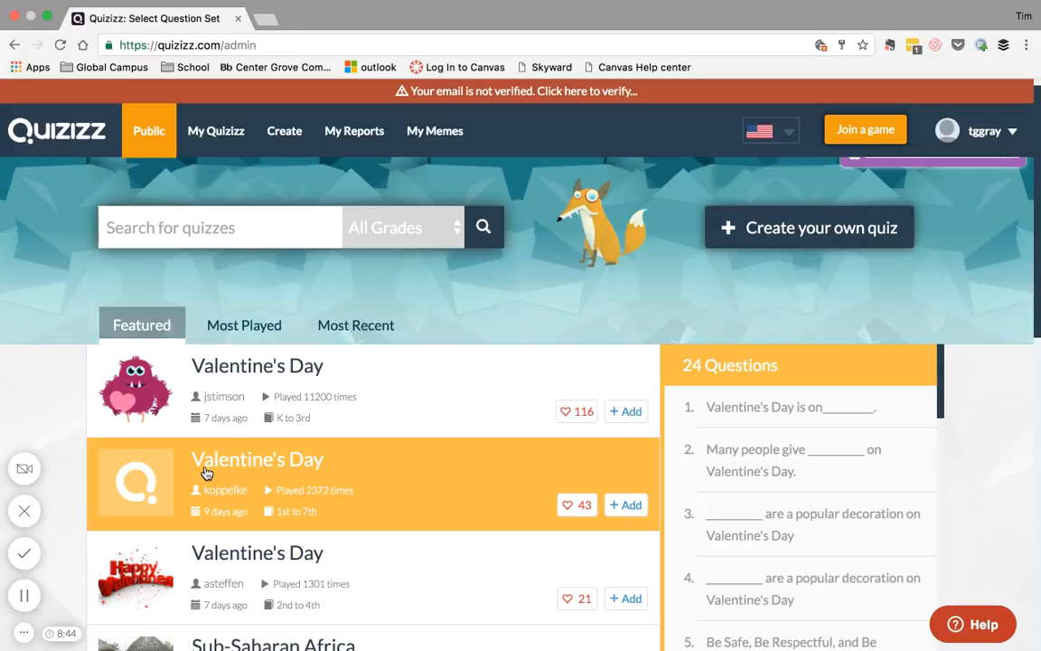
mouse_move(224, 509)
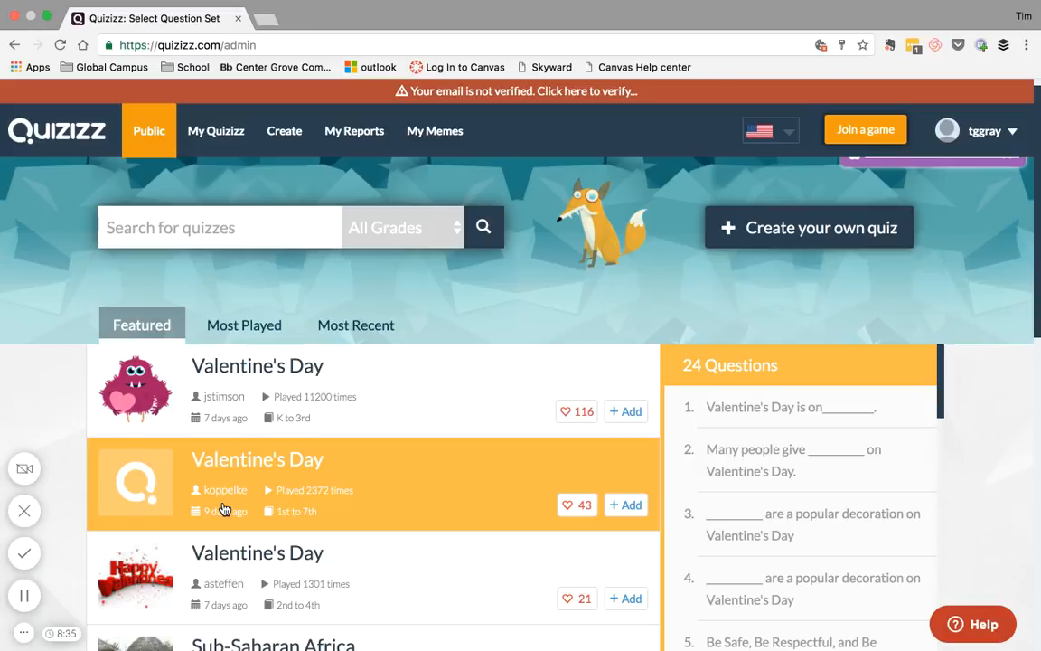
scroll("down", 3)
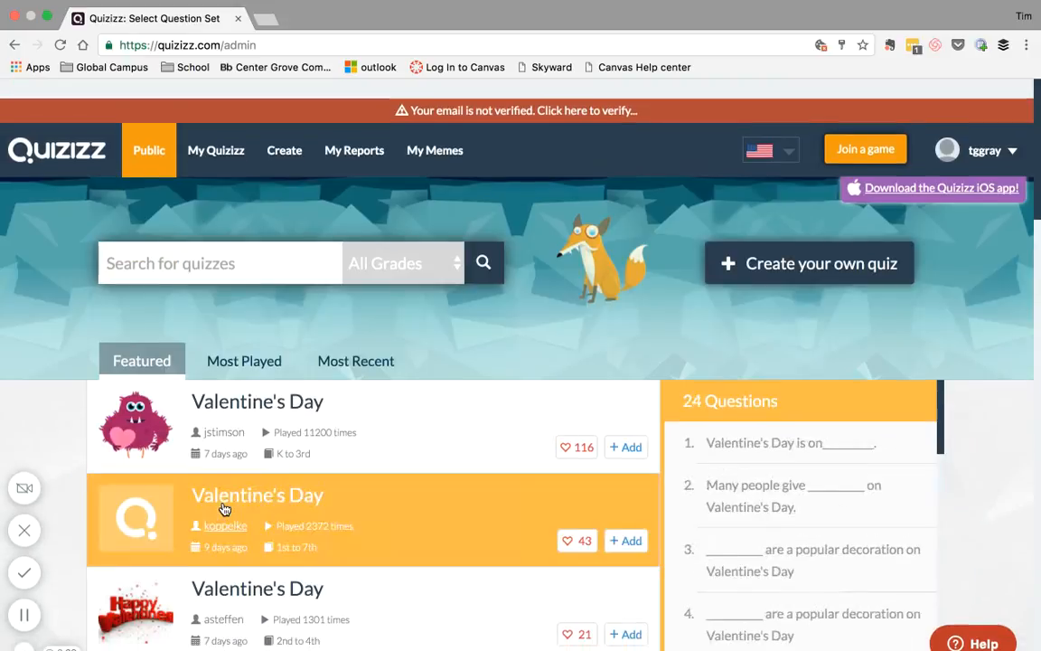
left_click(243, 360)
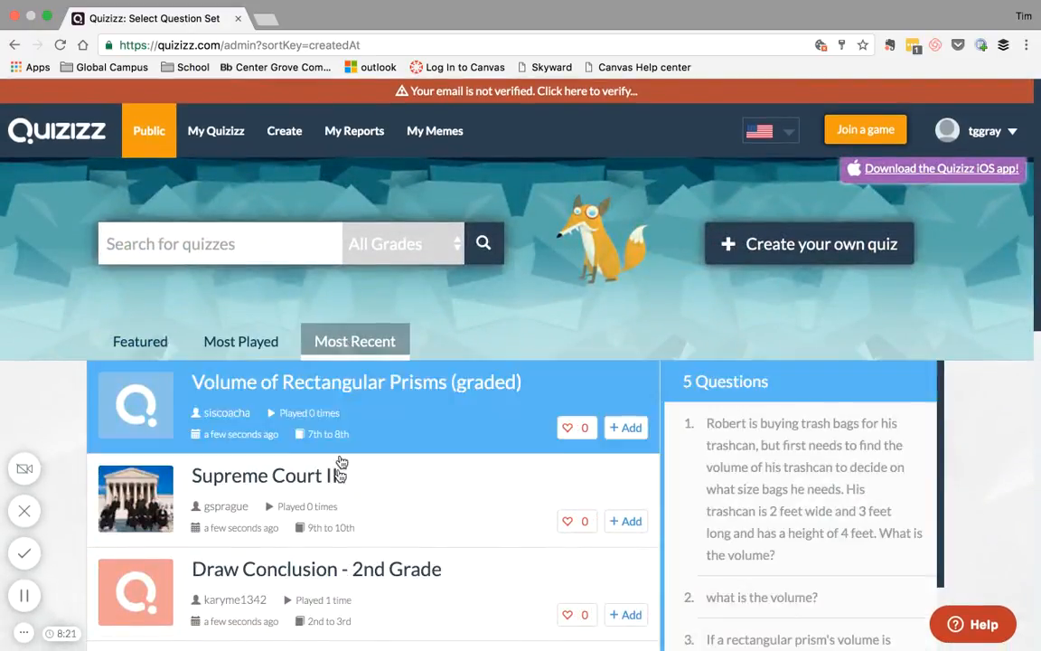
scroll("down", 3)
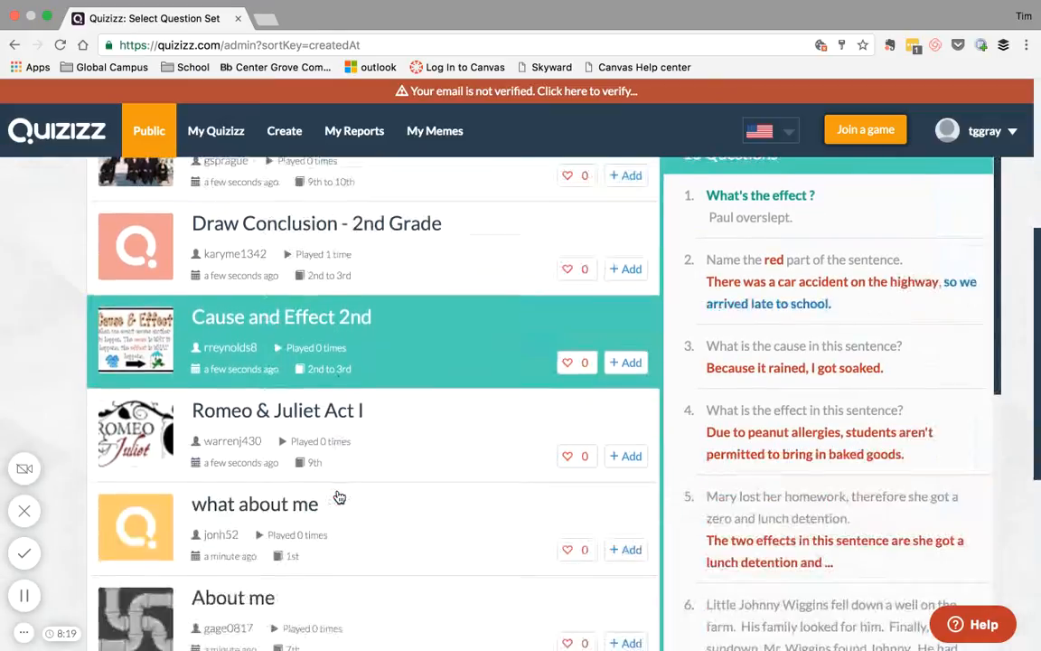
scroll("up", 3)
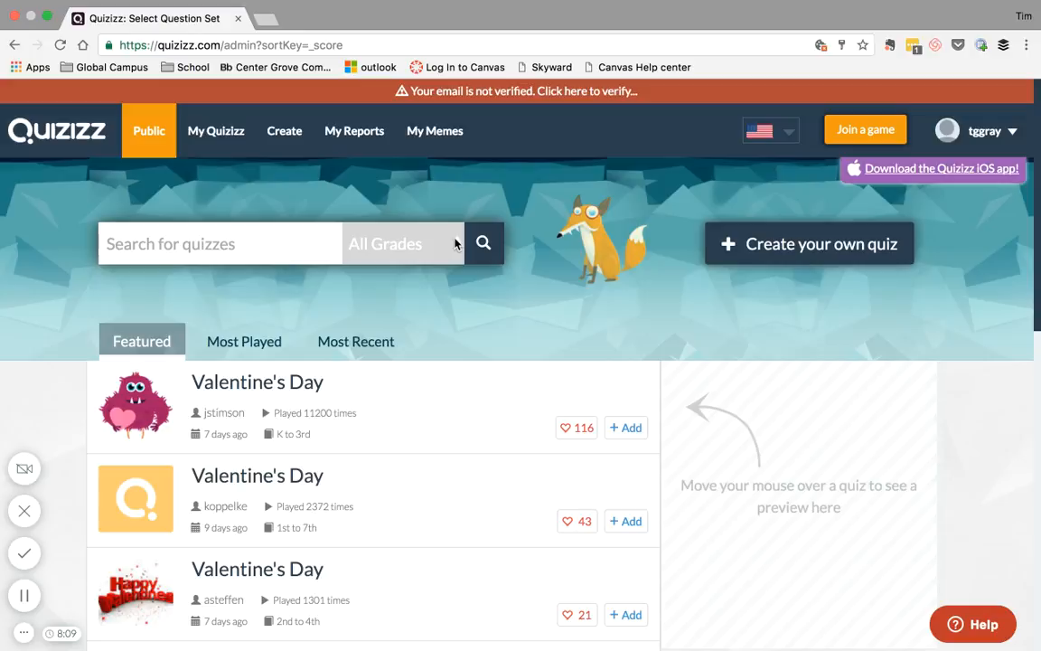
mouse_move(438, 287)
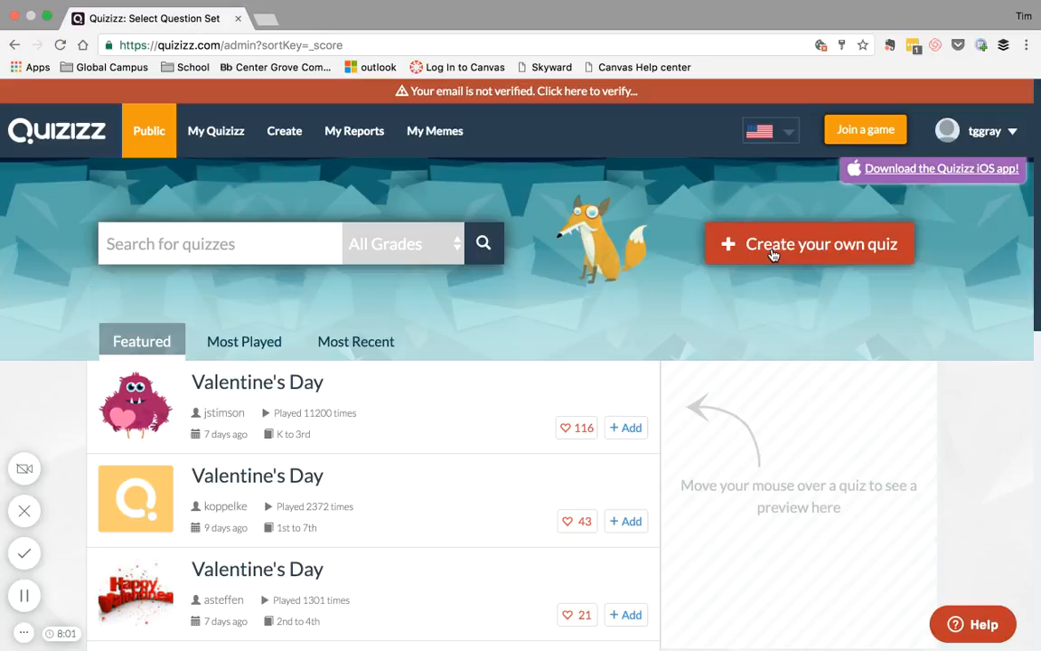
mouse_move(427, 242)
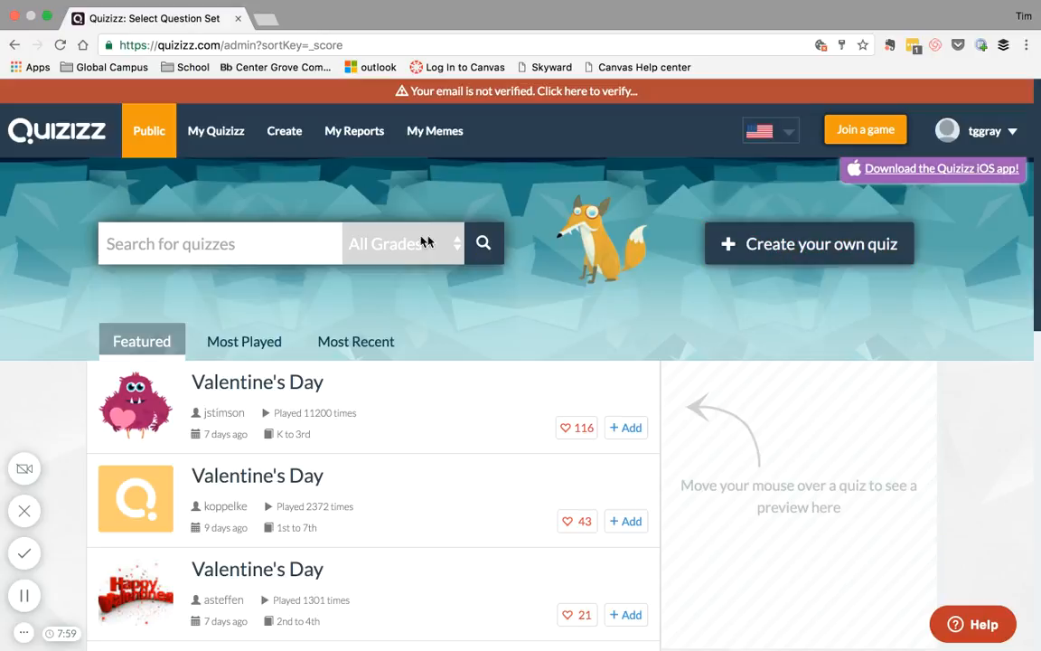
- Create a new quiz named Africa and confirm its Quiz Info to reach the first blank question
left_click(808, 242)
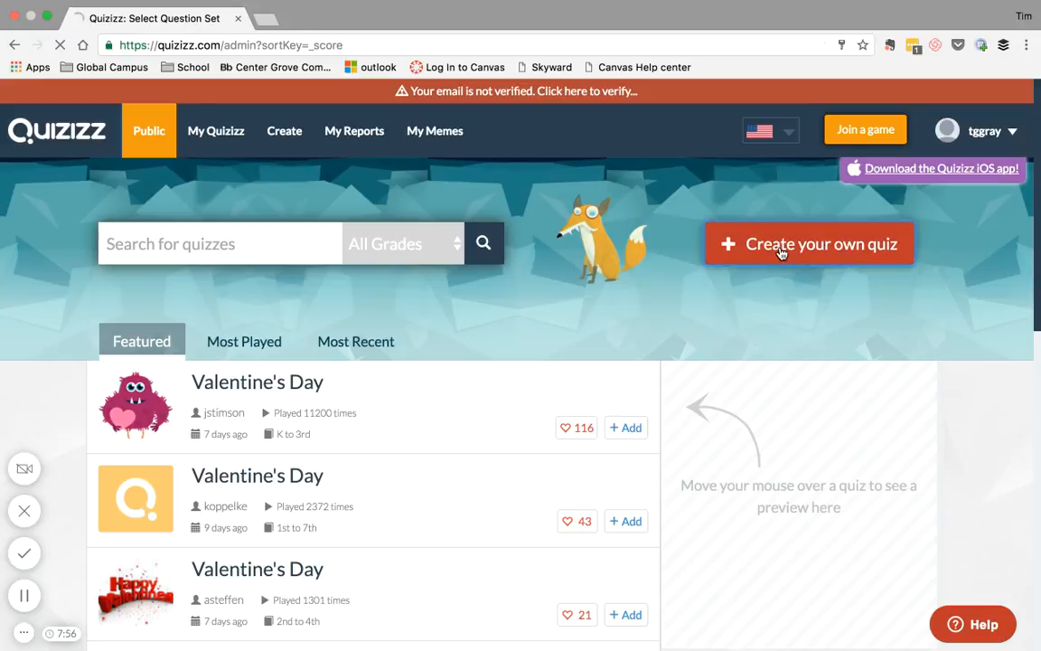
left_click(810, 242)
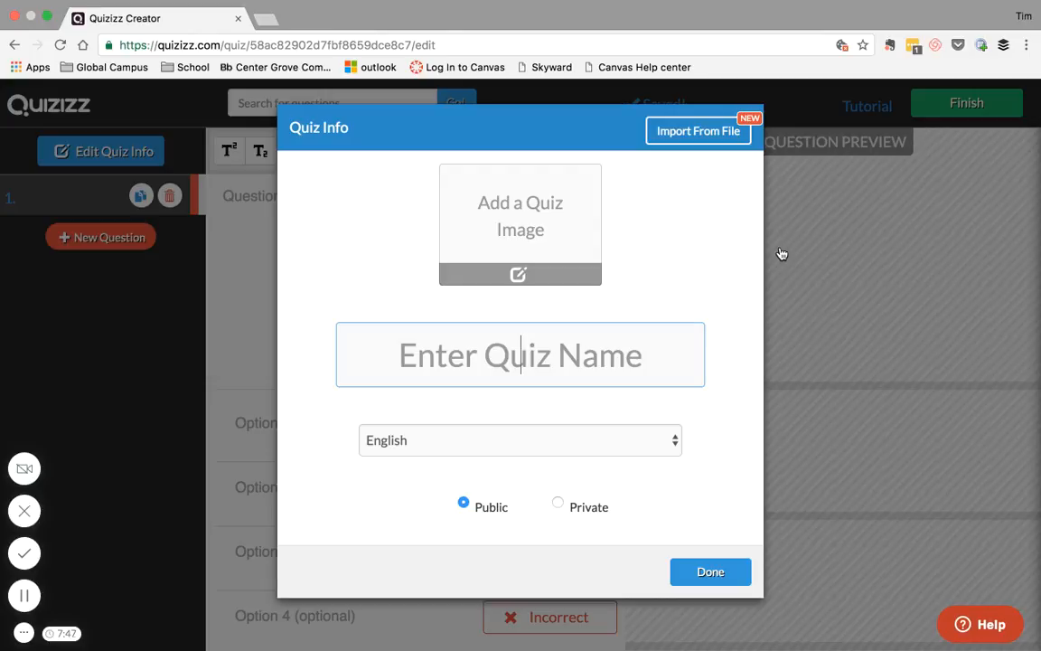
type("Afri")
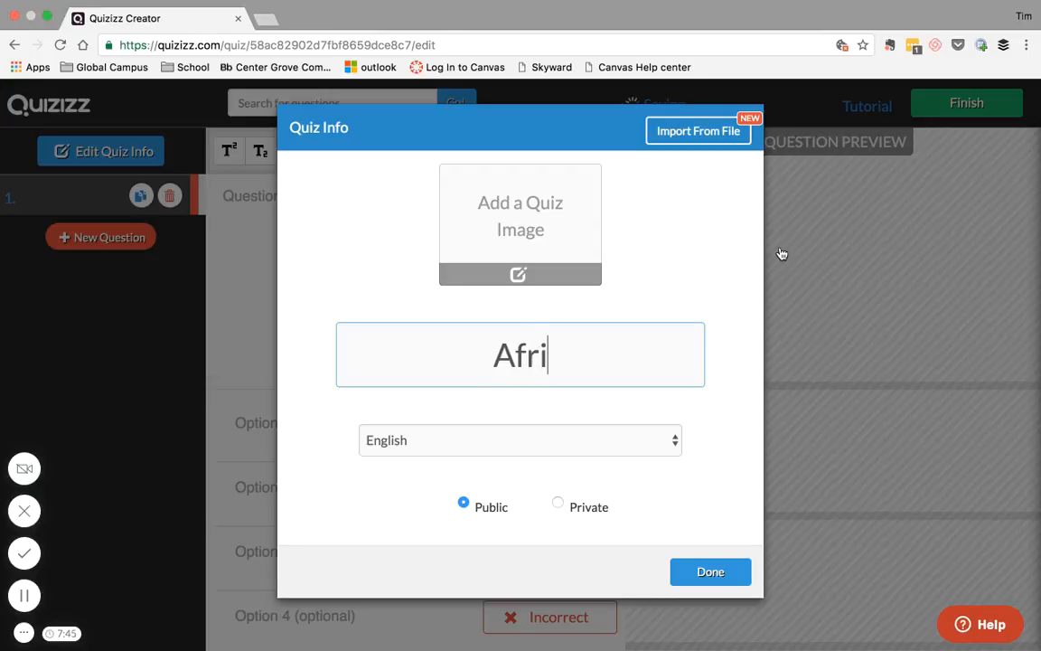
type("ca")
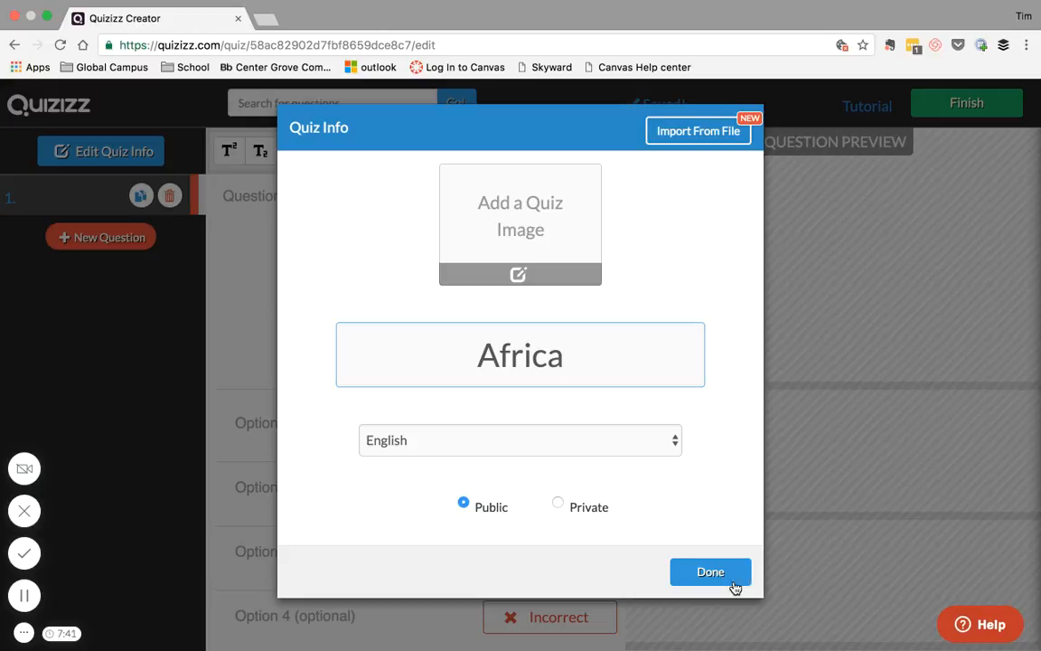
left_click(711, 571)
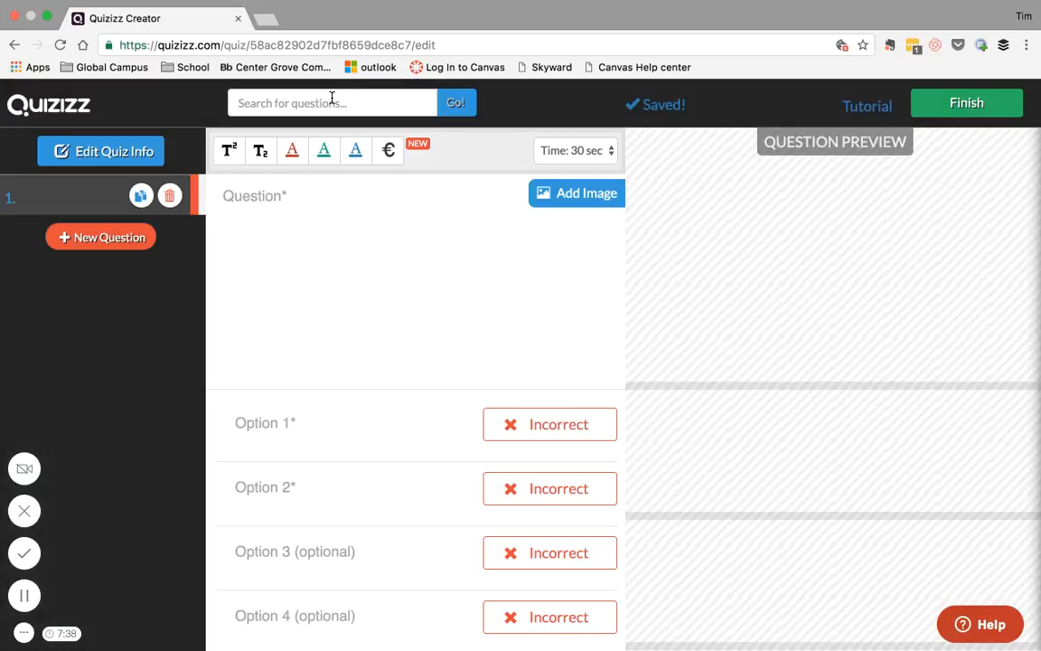
mouse_move(72, 202)
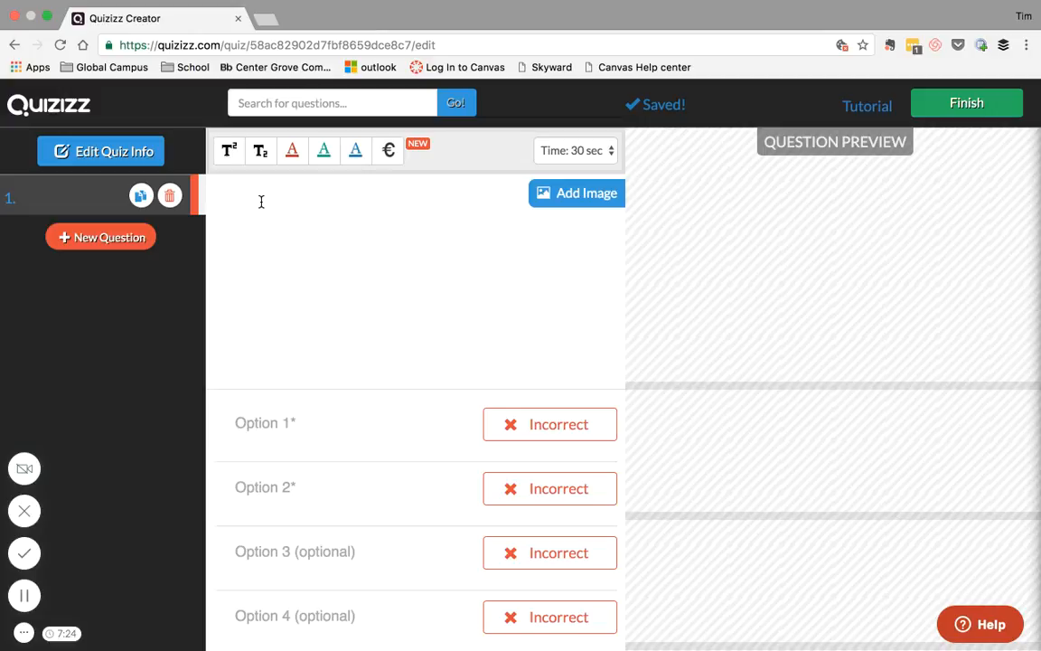
- Enter the question text 'Where is the Sahara Desert?'
type("Where is")
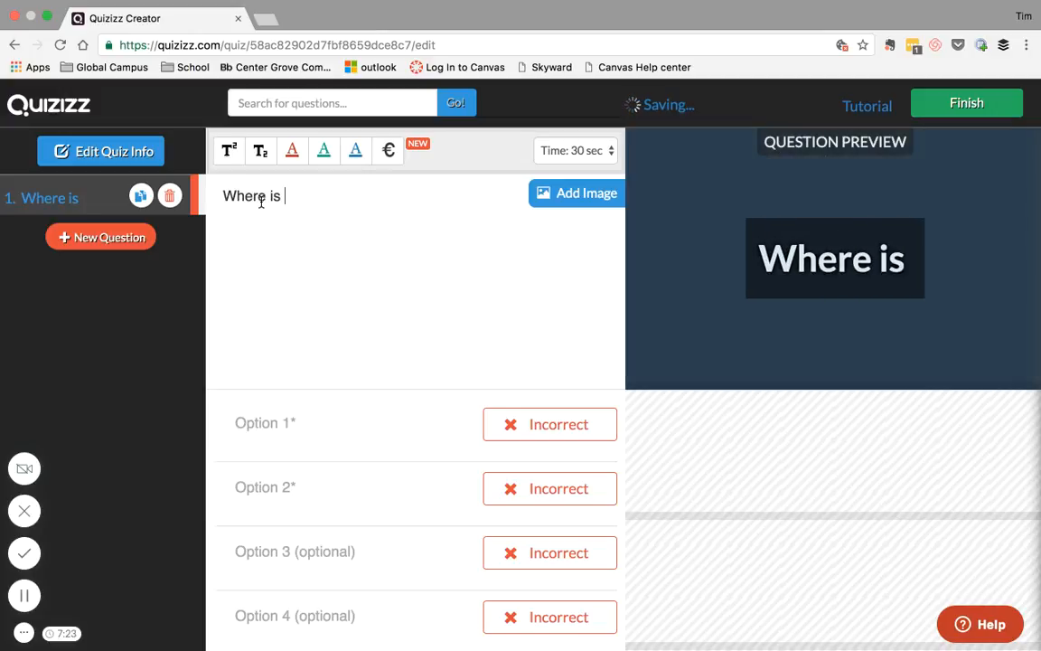
type("the Sahara")
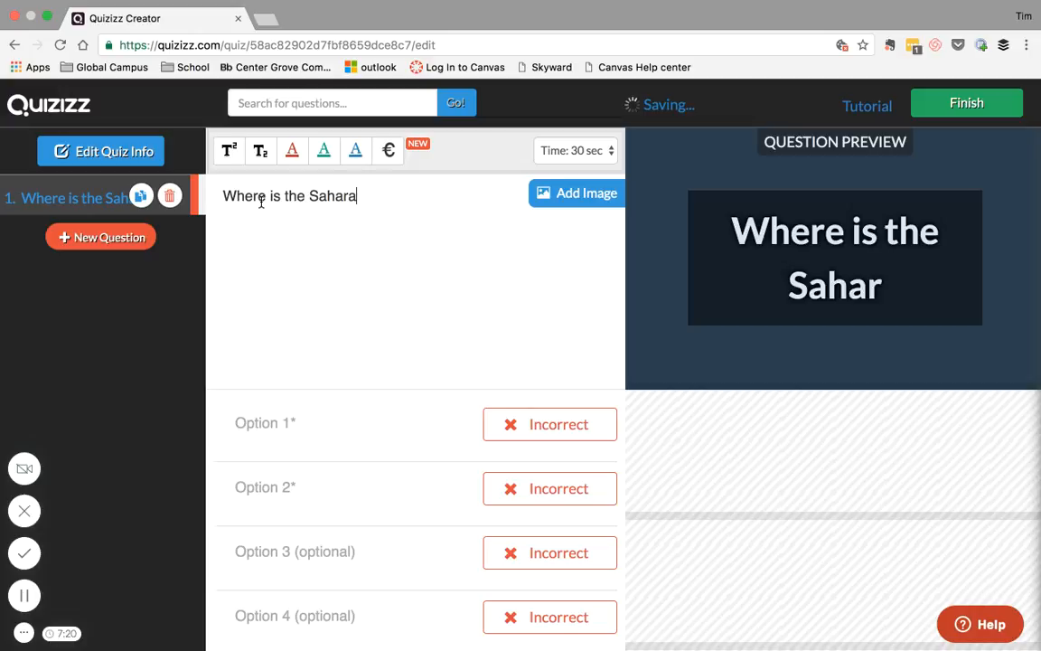
type("Desert")
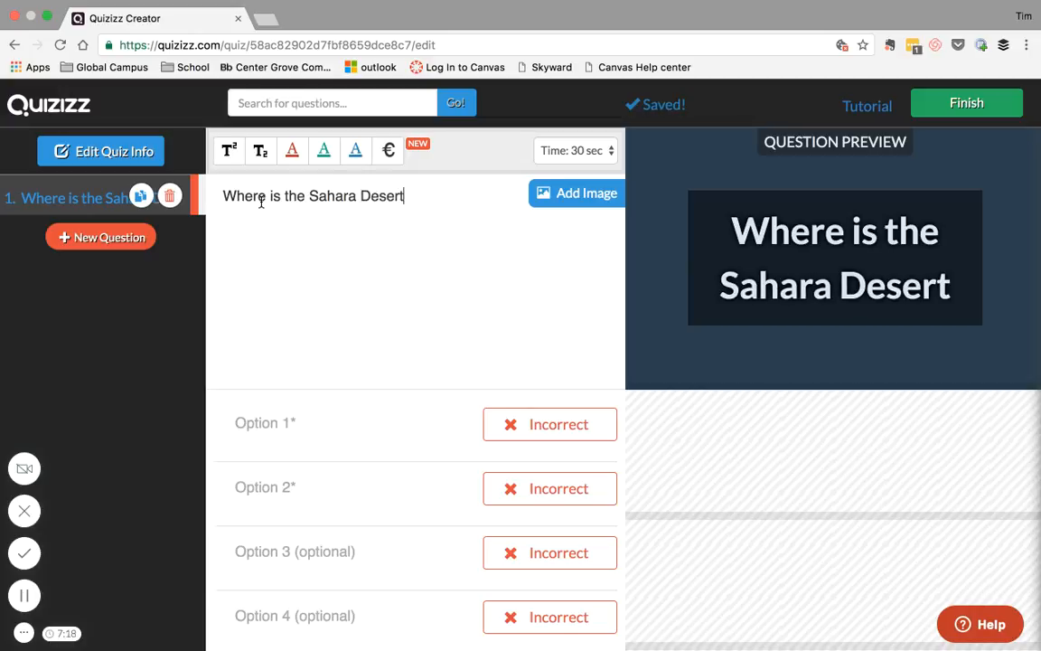
type("?")
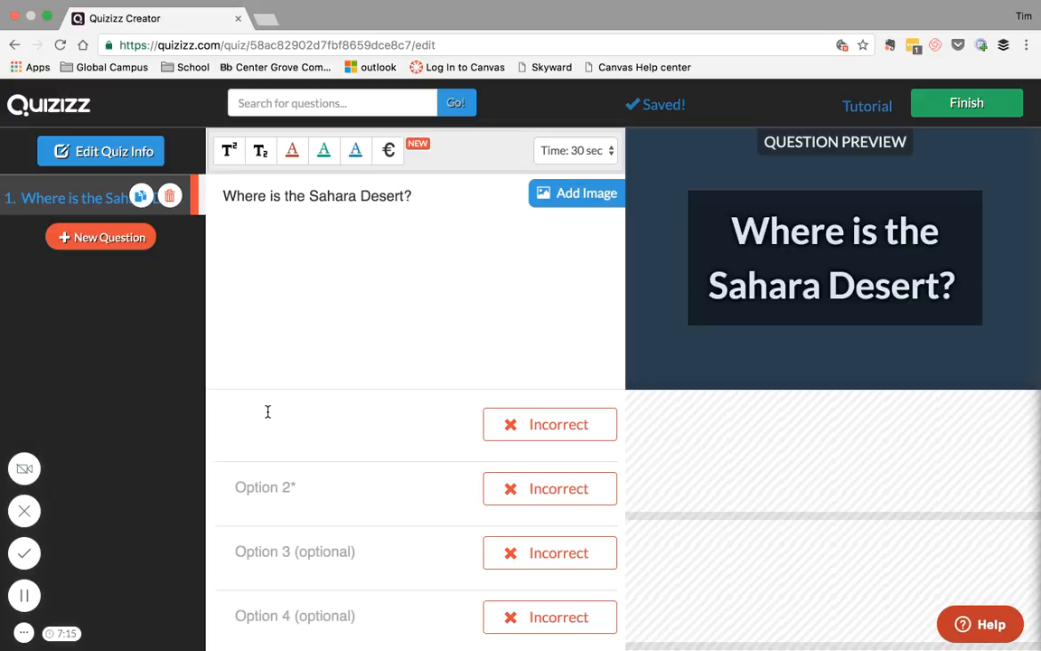
- Add answers North africa, South Africa, Central, West Africa and mark North africa correct
type("North africa")
left_click(347, 488)
type("S")
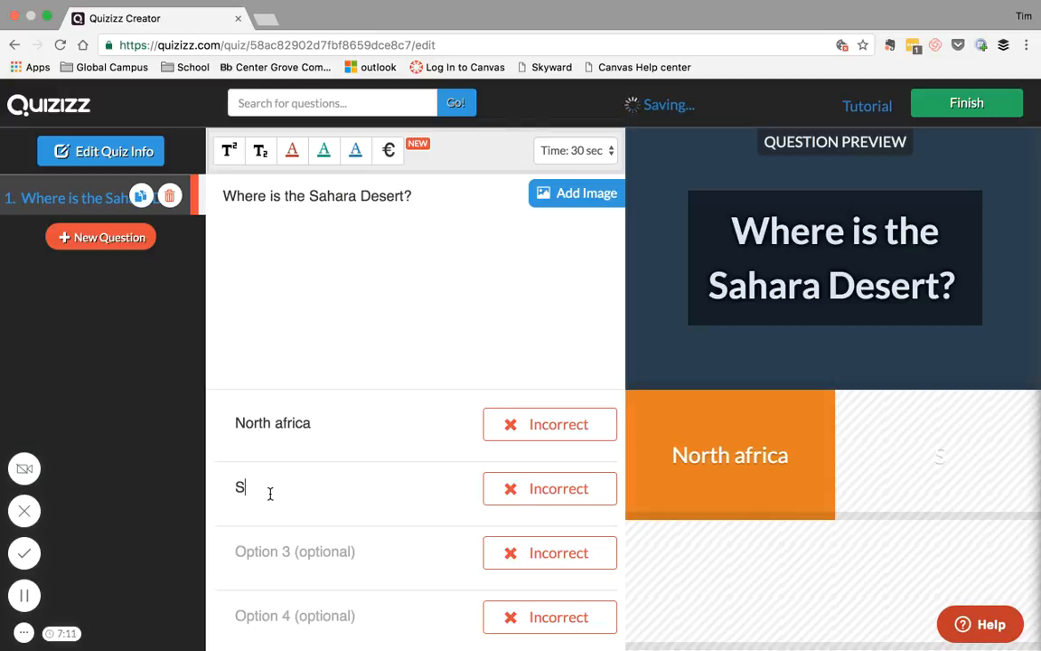
type("outh Africa")
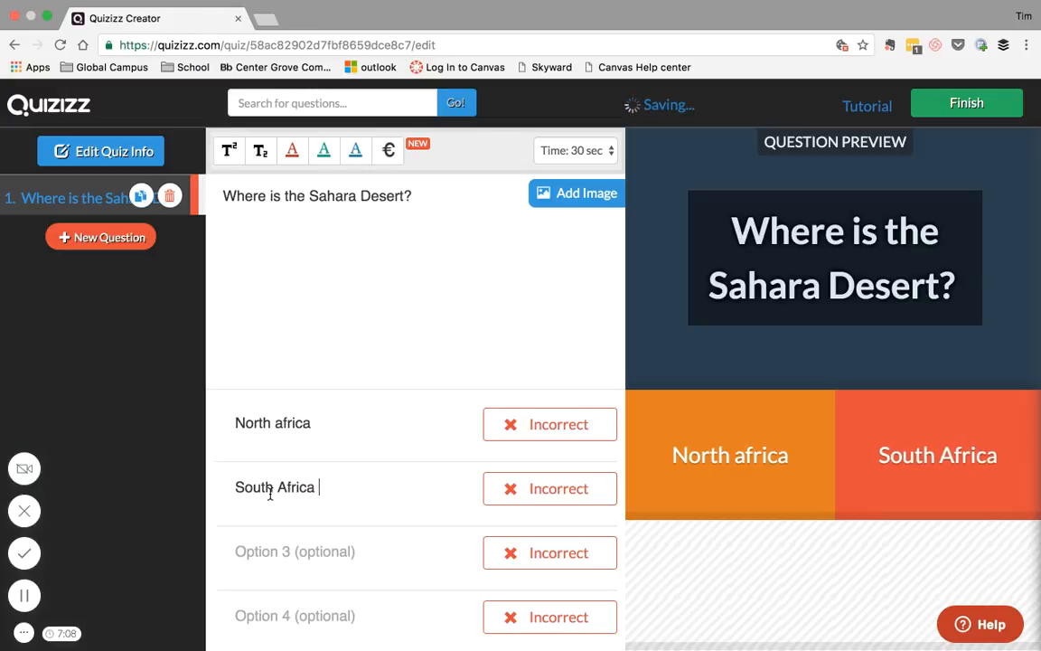
type("Central Africa")
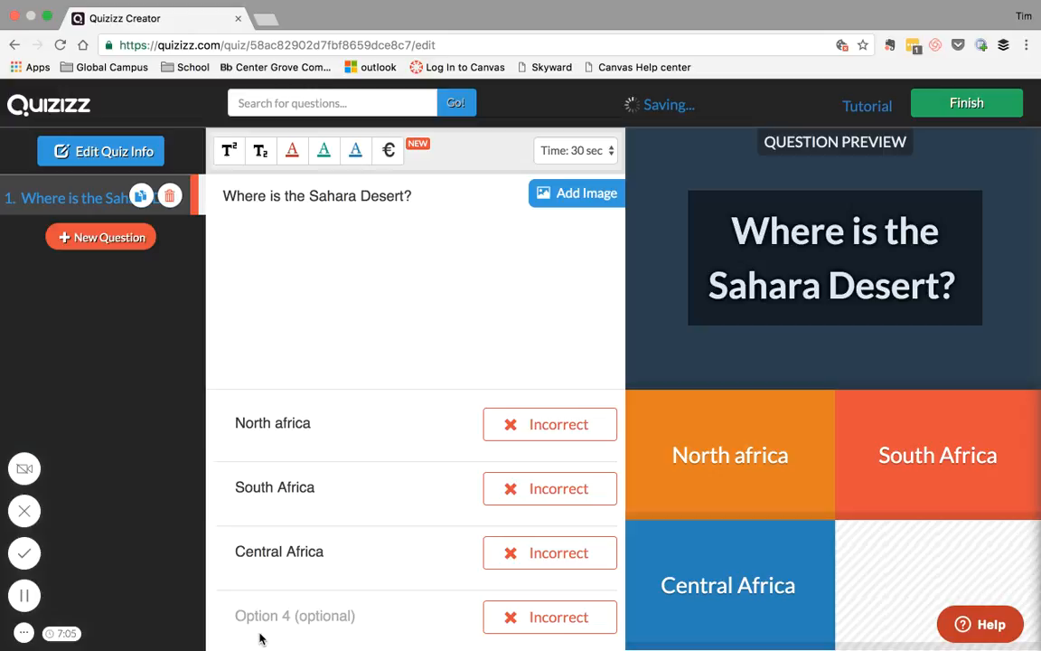
type("We")
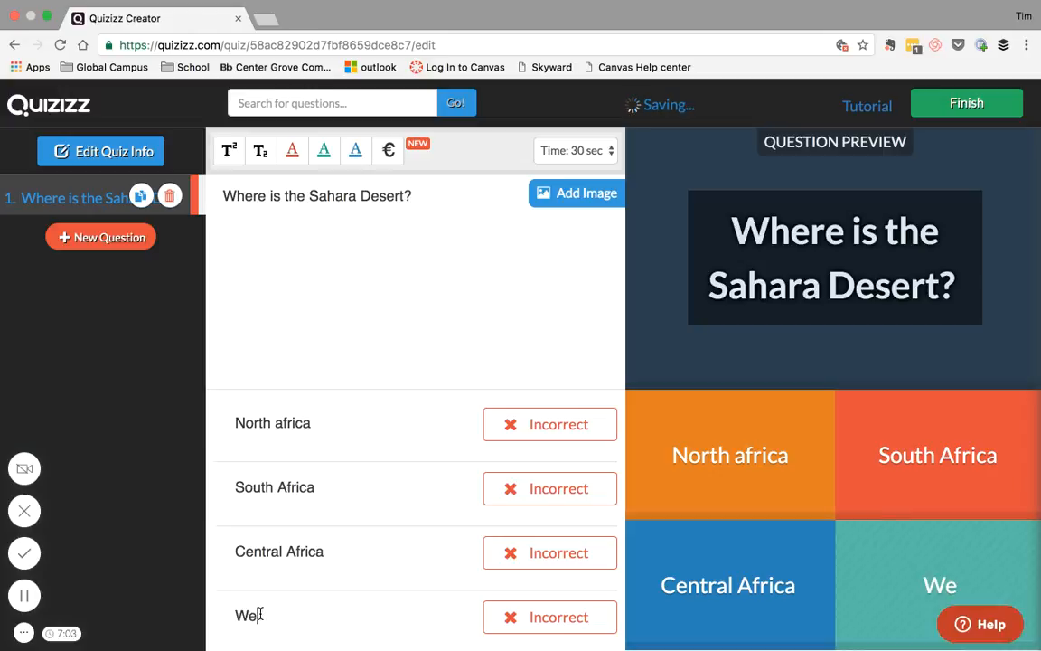
type("st Africa")
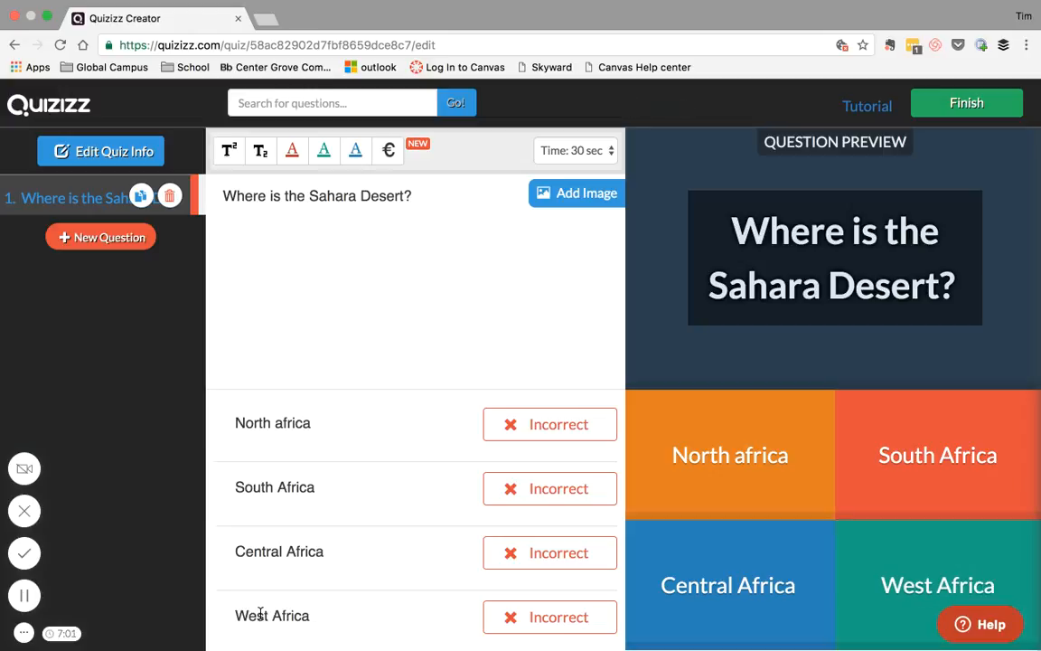
left_click(549, 423)
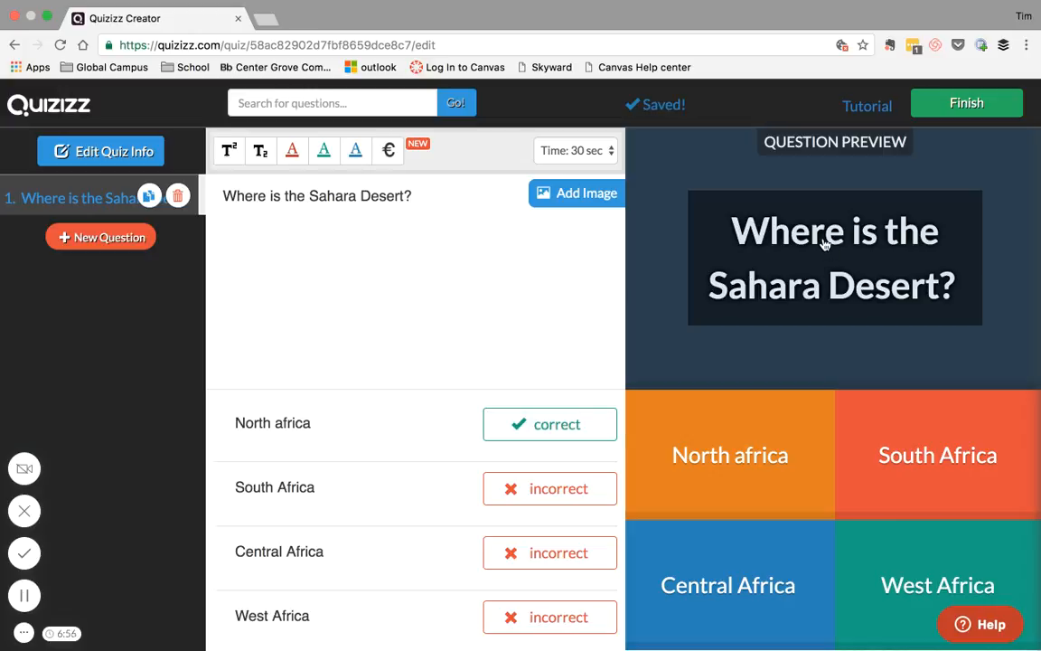
mouse_move(724, 179)
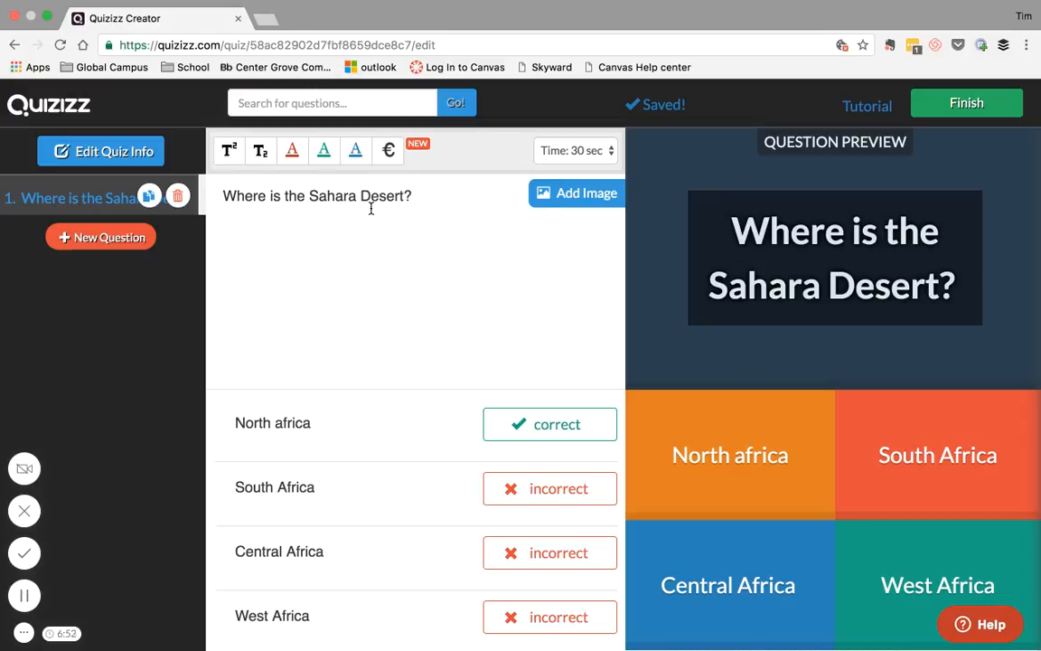
left_click(577, 192)
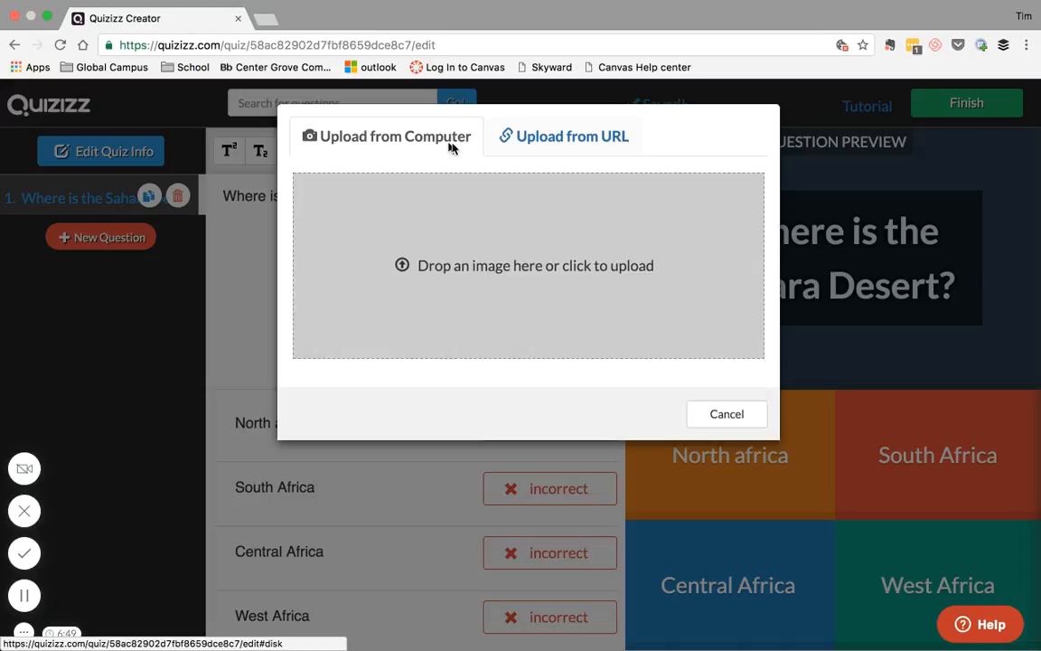
mouse_move(564, 136)
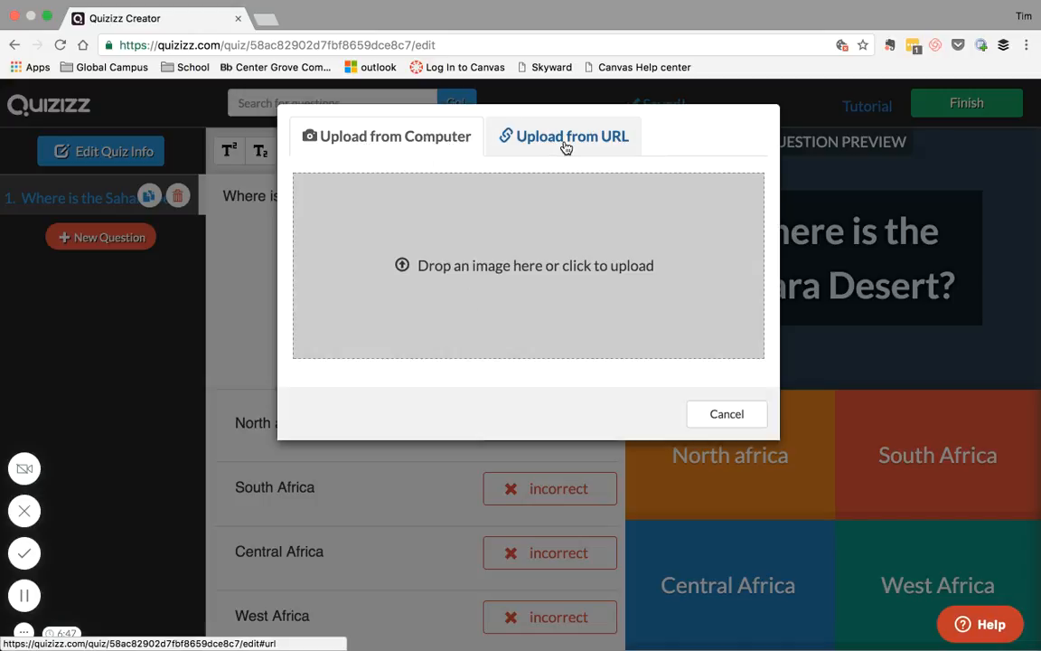
- View the Upload from URL option in Add Image, then cancel without adding a picture
left_click(564, 135)
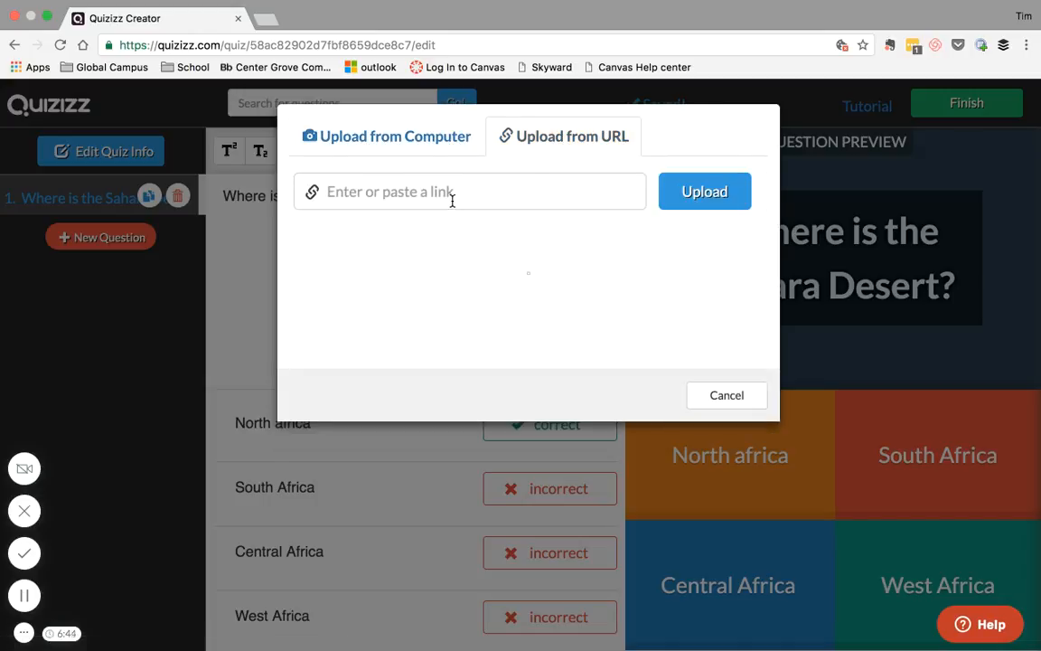
mouse_move(709, 293)
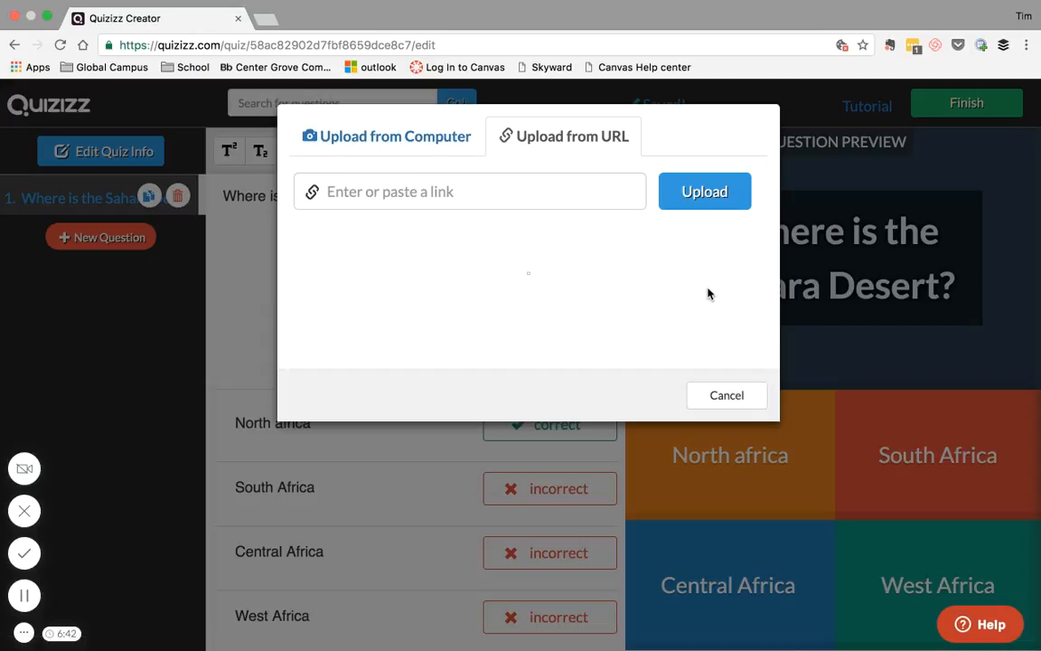
left_click(727, 394)
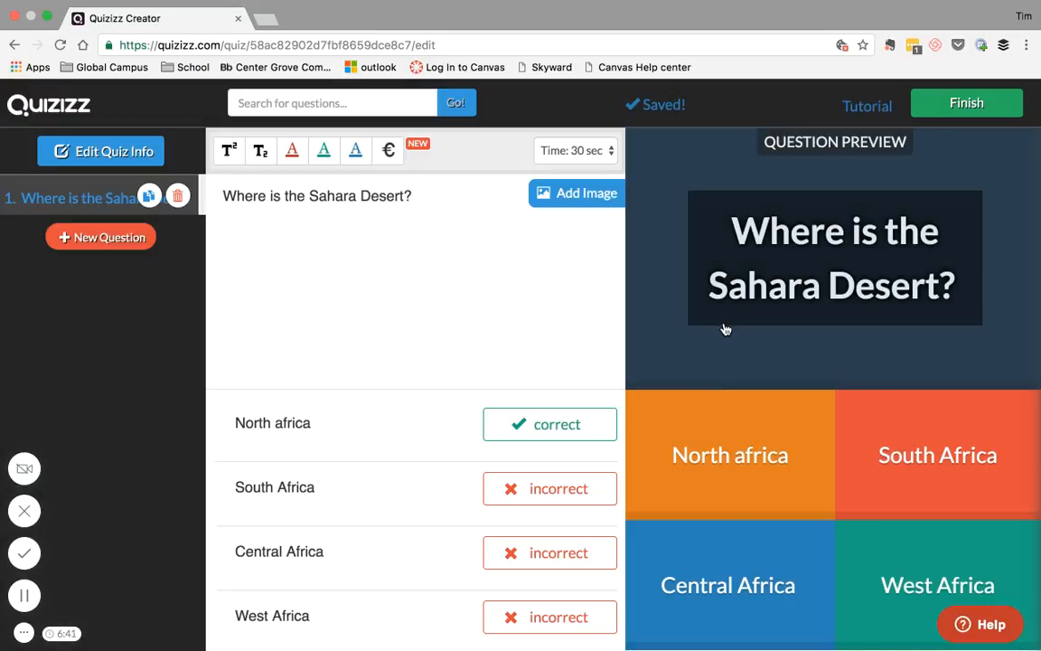
mouse_move(716, 355)
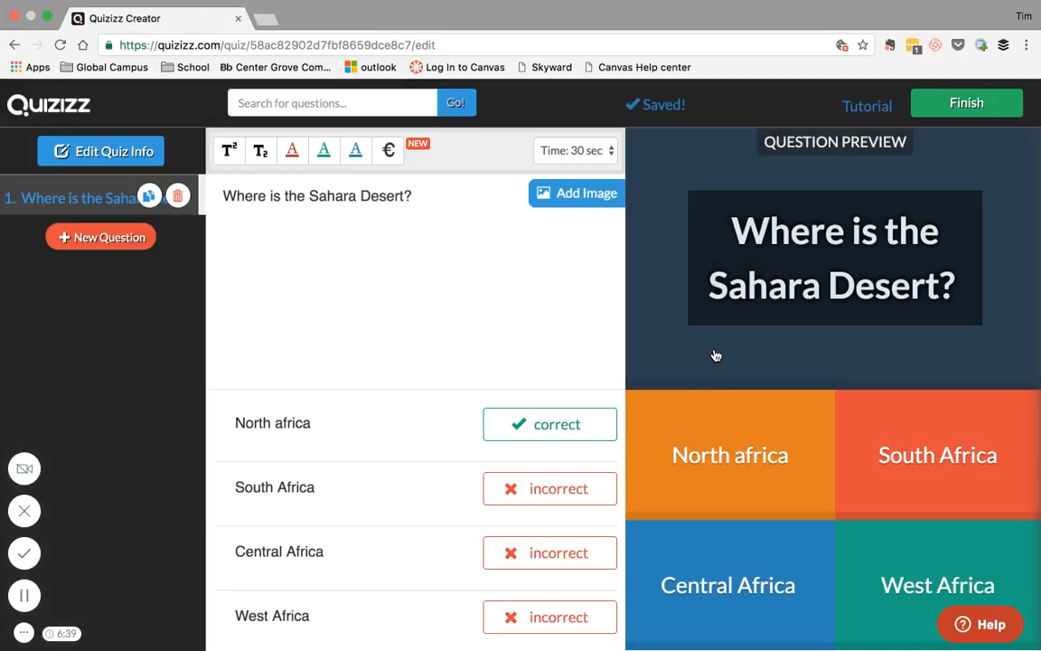
mouse_move(965, 101)
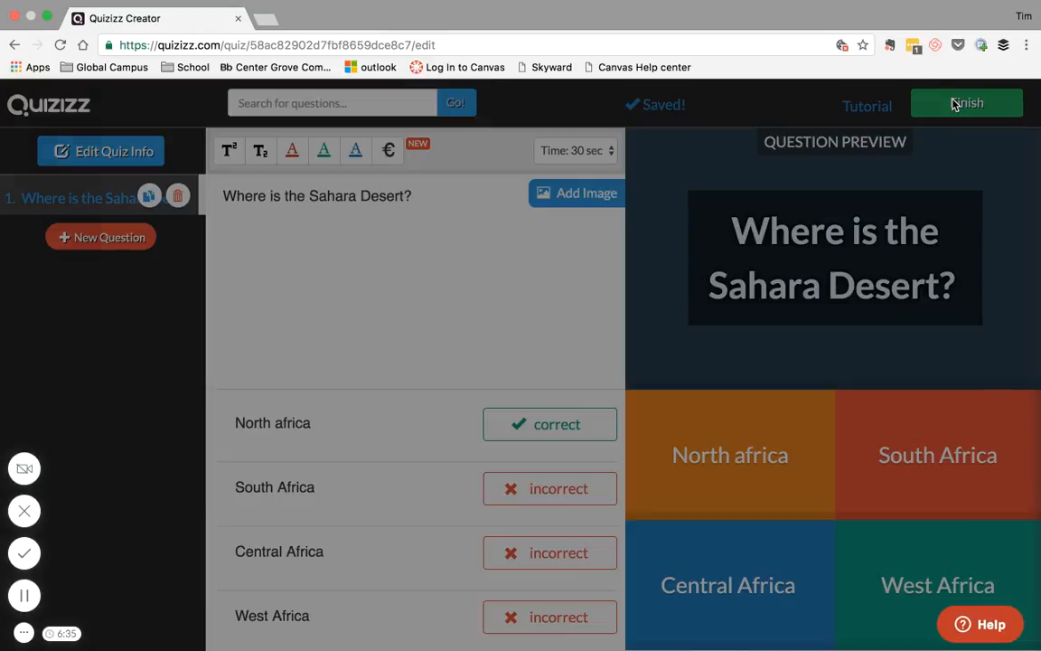
- Finish the Africa quiz with grade range 9 to 12 and Geography subject, then list My Quizzes
left_click(966, 101)
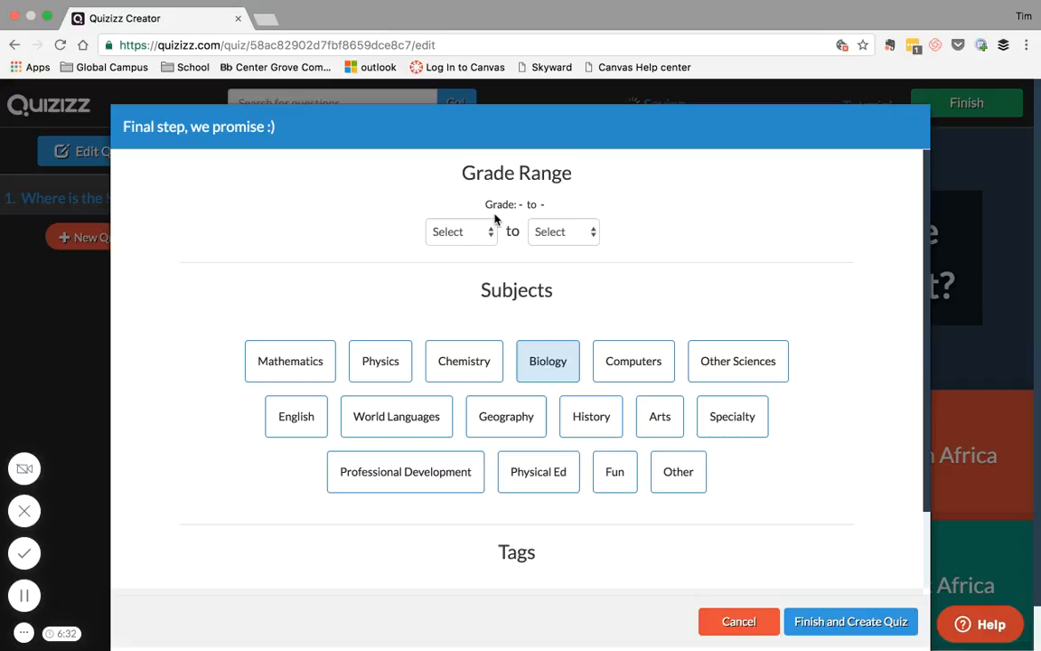
left_click(548, 362)
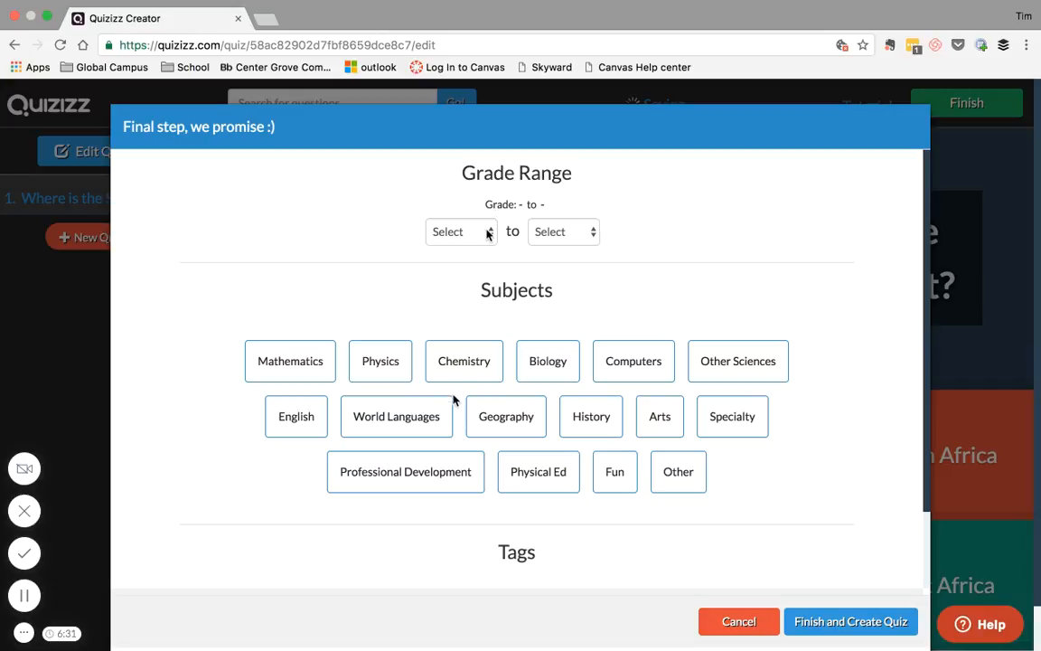
left_click(461, 232)
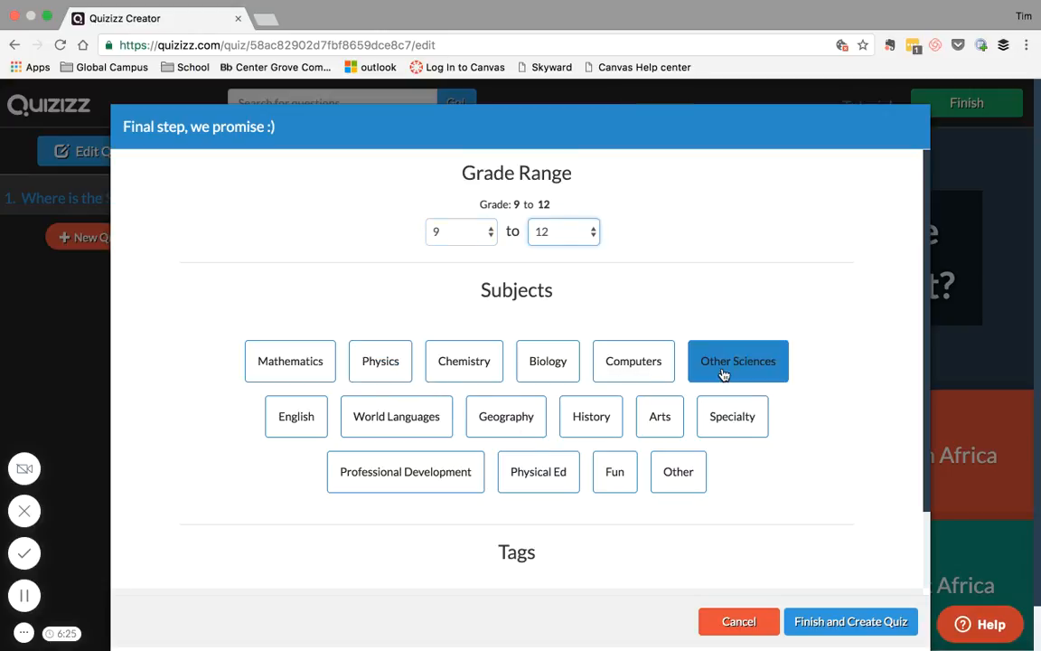
left_click(507, 416)
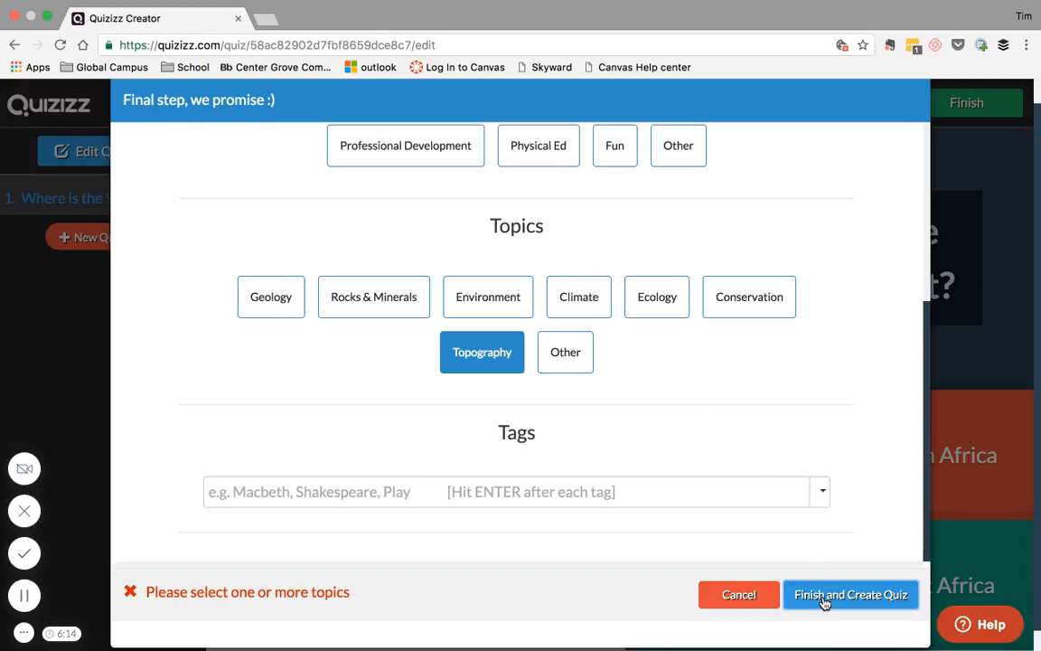
left_click(850, 593)
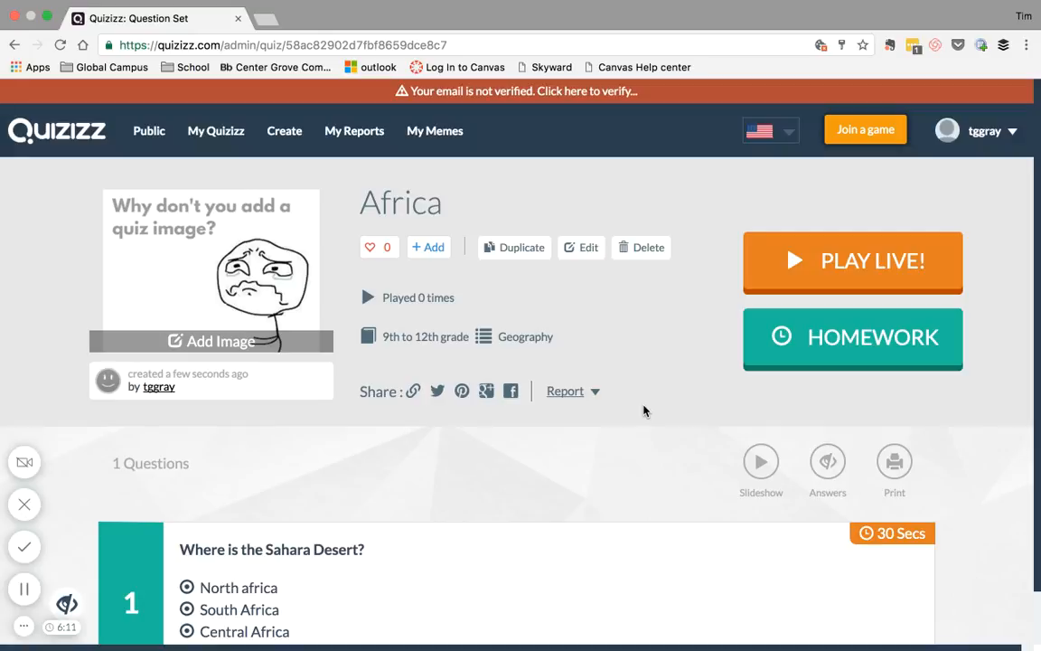
scroll("up", 3)
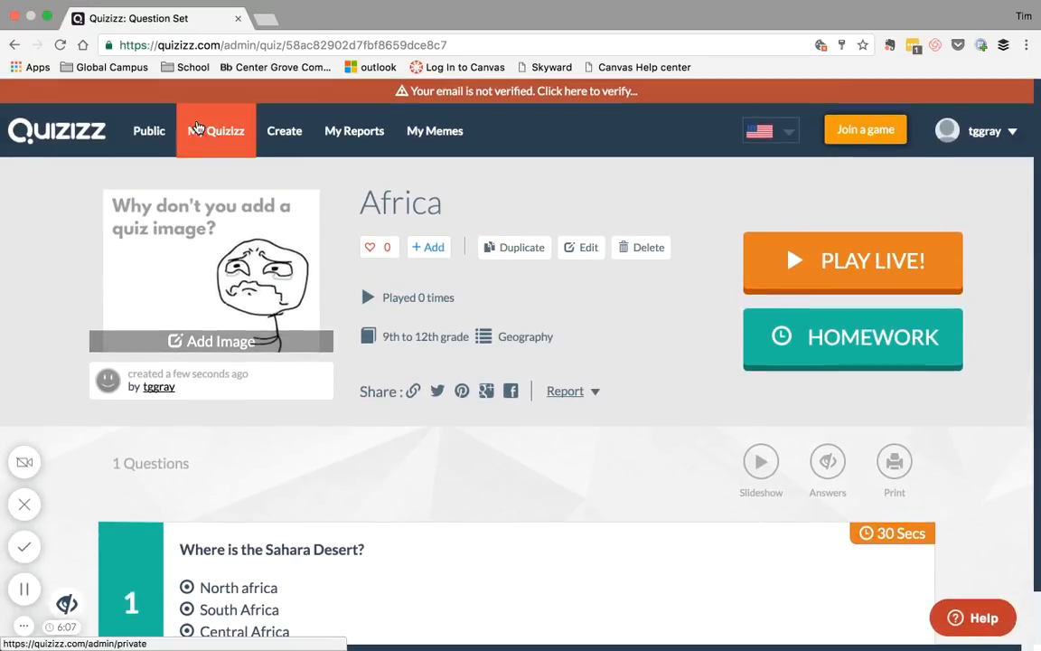
left_click(217, 130)
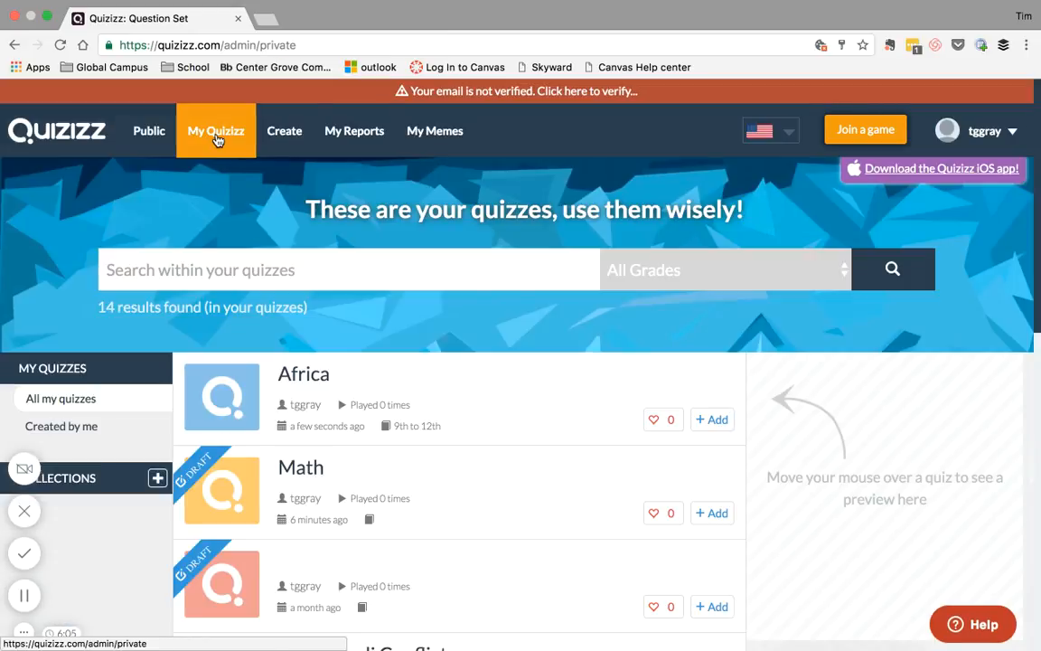
- Open 3 Religions of SW Asia from My Quizzes and scroll through its 22 questions
scroll("down", 3)
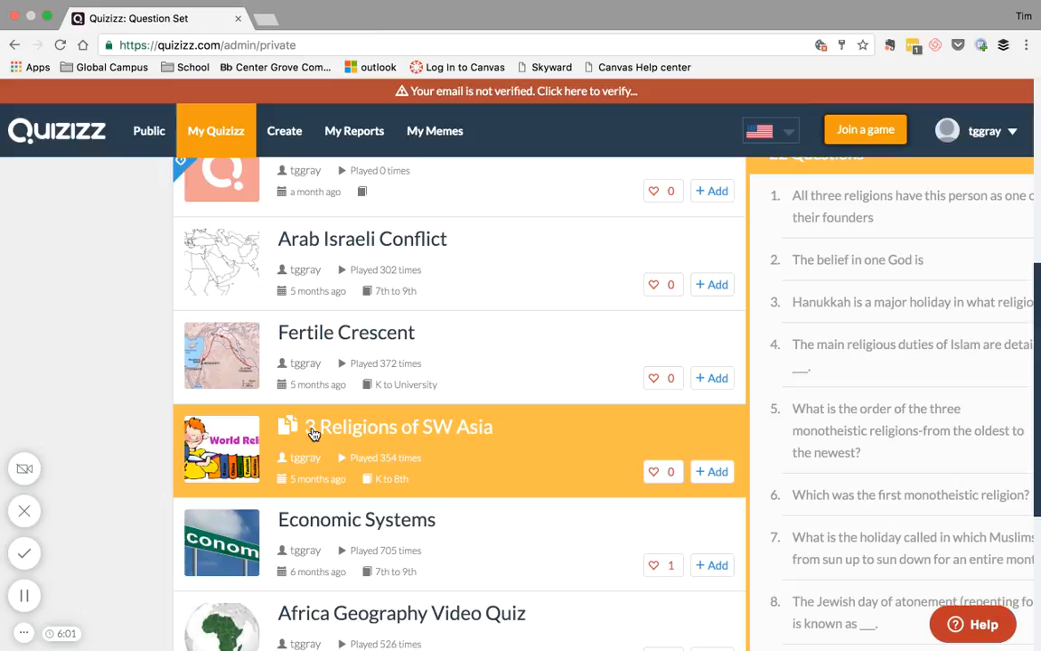
left_click(398, 427)
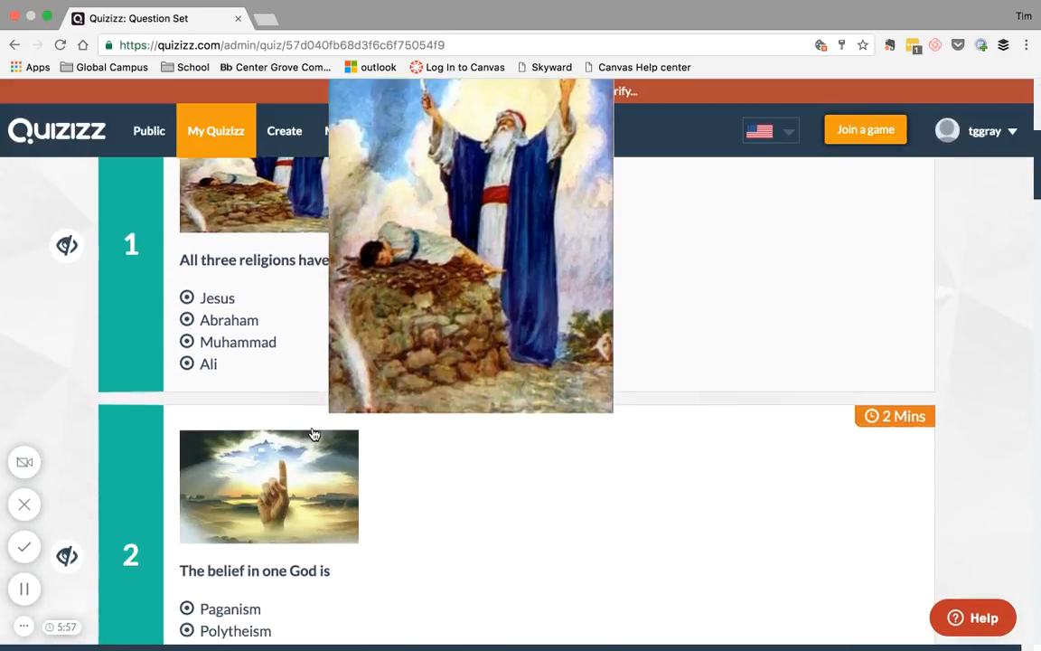
scroll("down", 3)
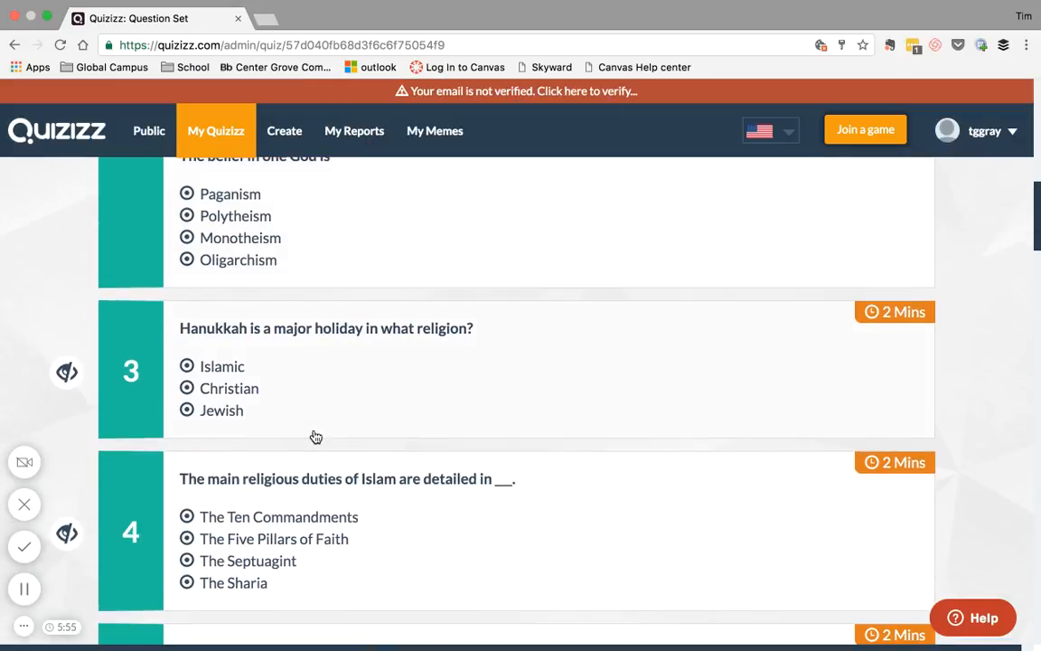
scroll("down", 3)
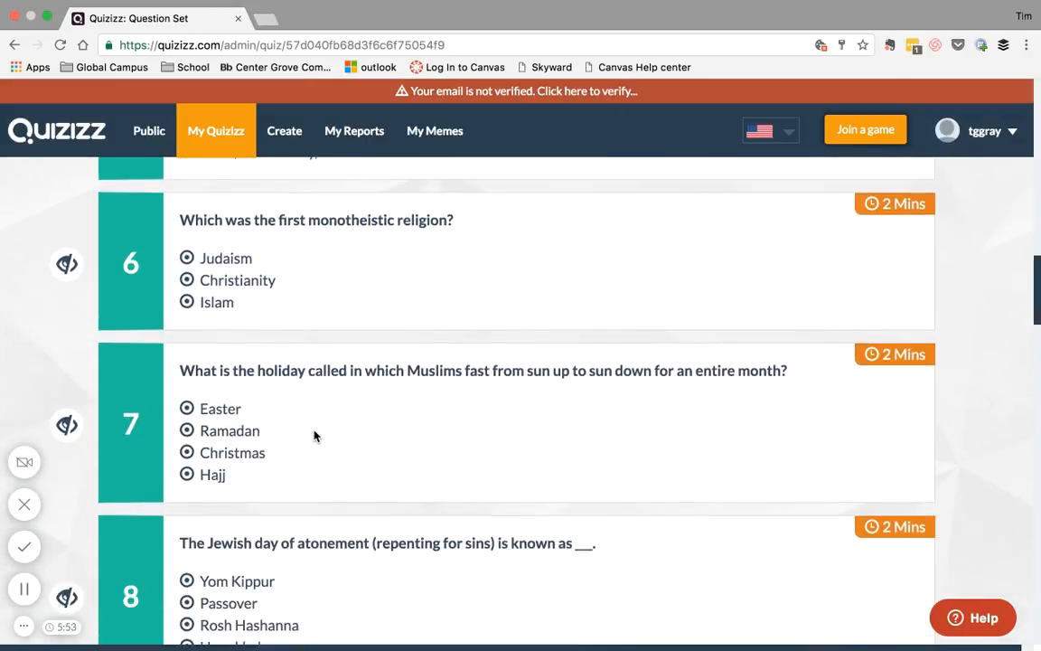
scroll("up", 3)
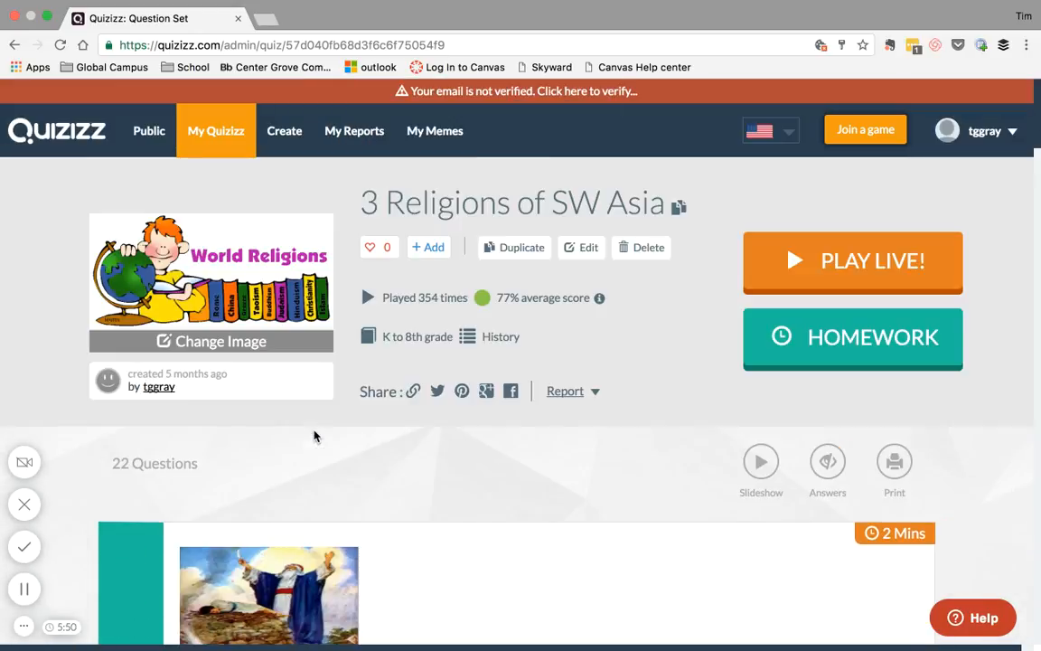
mouse_move(618, 428)
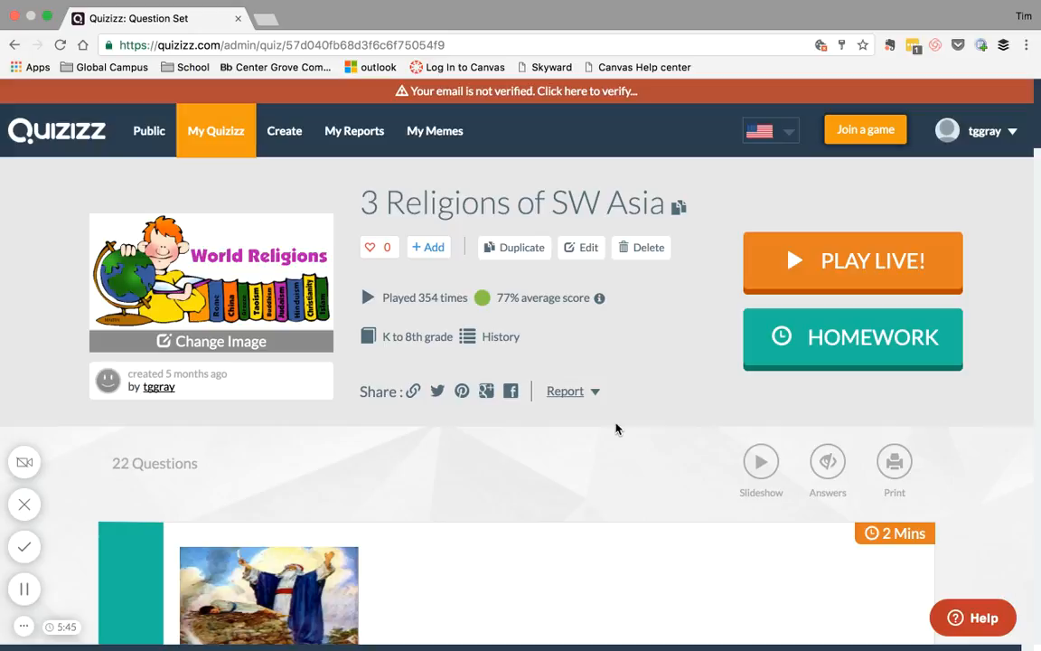
mouse_move(817, 260)
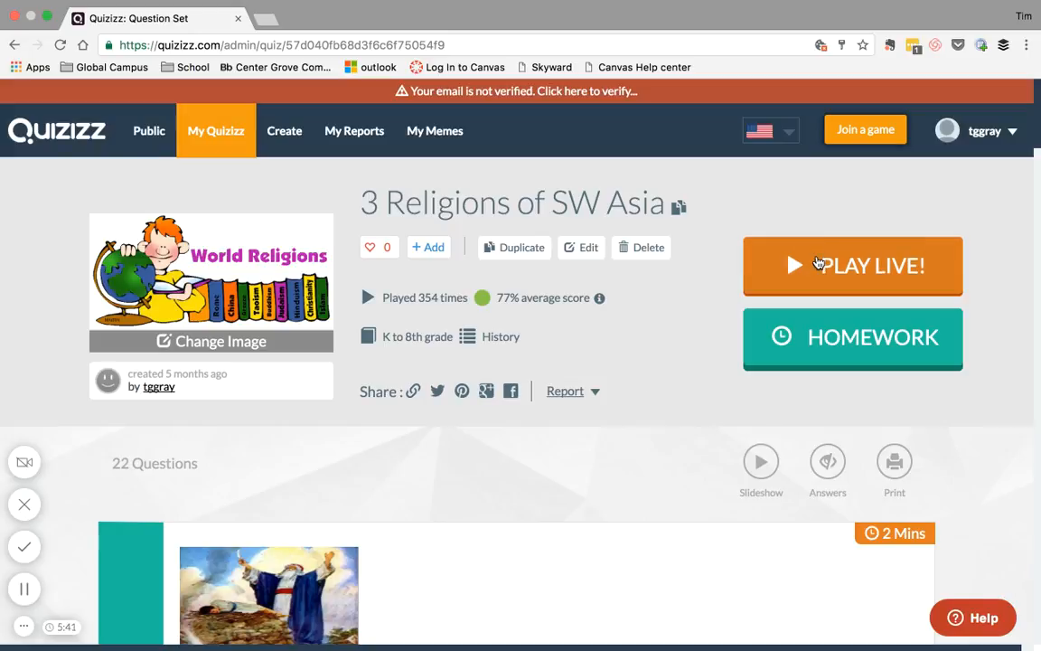
- Start Play Live setup, toggling Show Answers off and on and Show Quiz Review in Question Settings
left_click(854, 264)
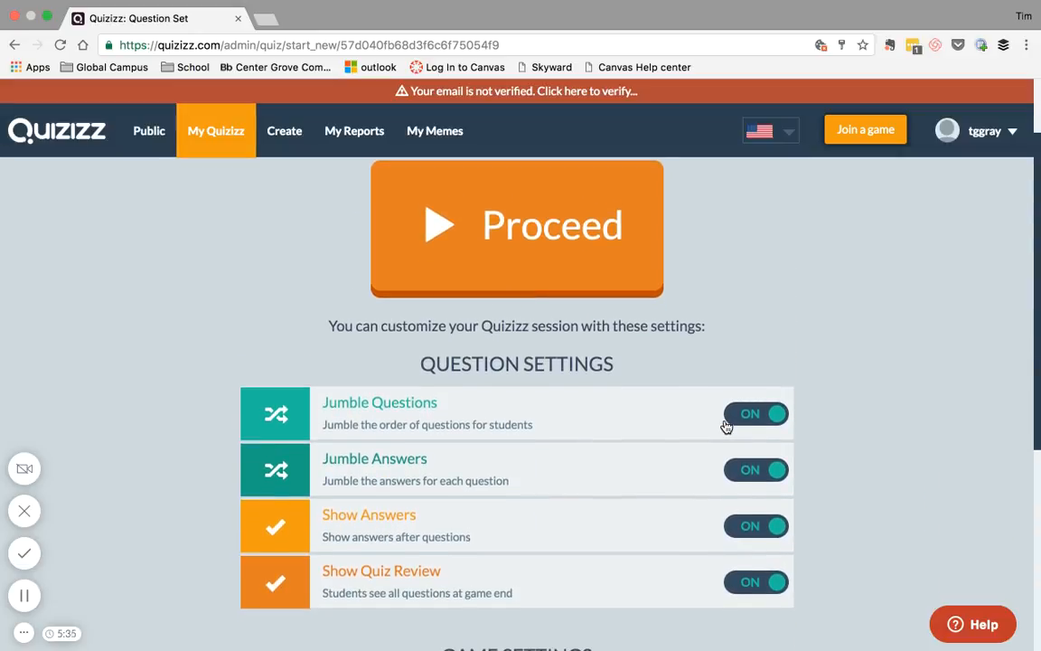
scroll("down", 3)
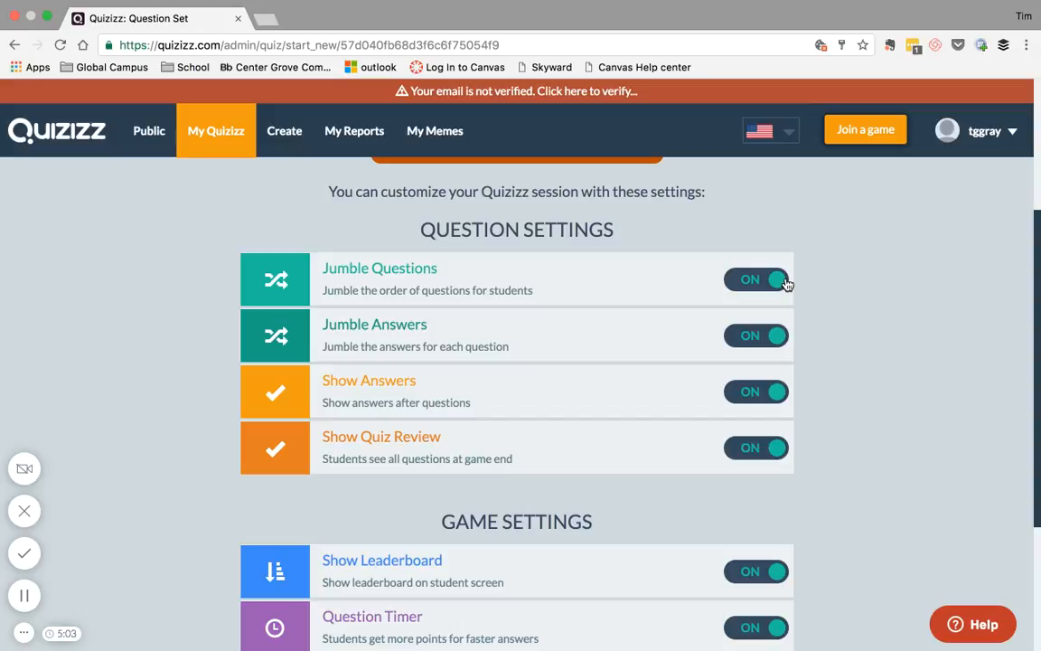
mouse_move(732, 396)
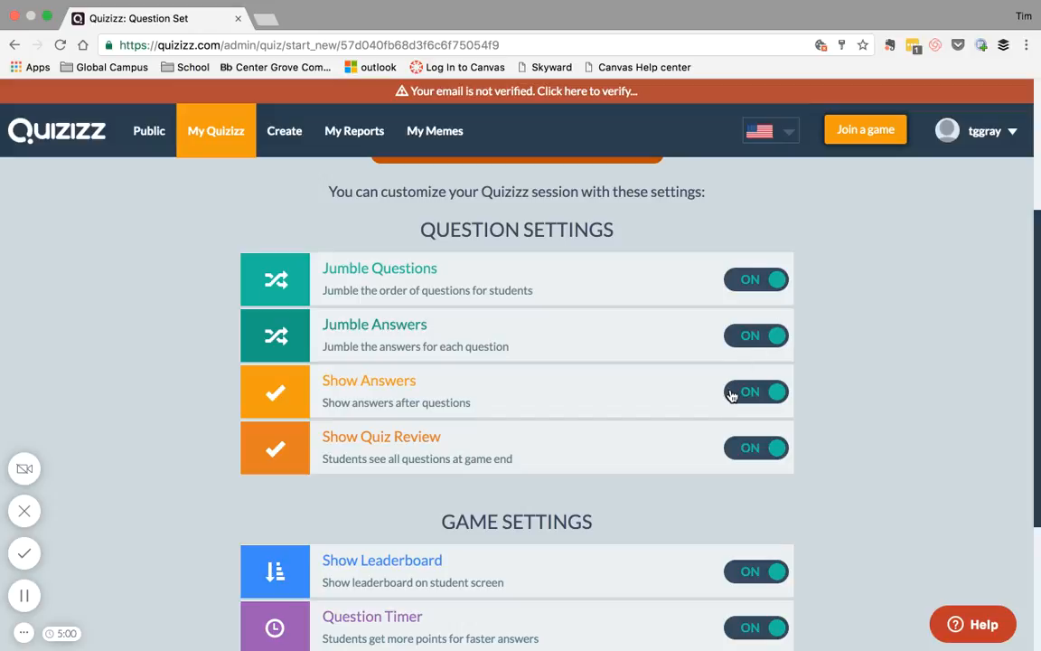
left_click(756, 390)
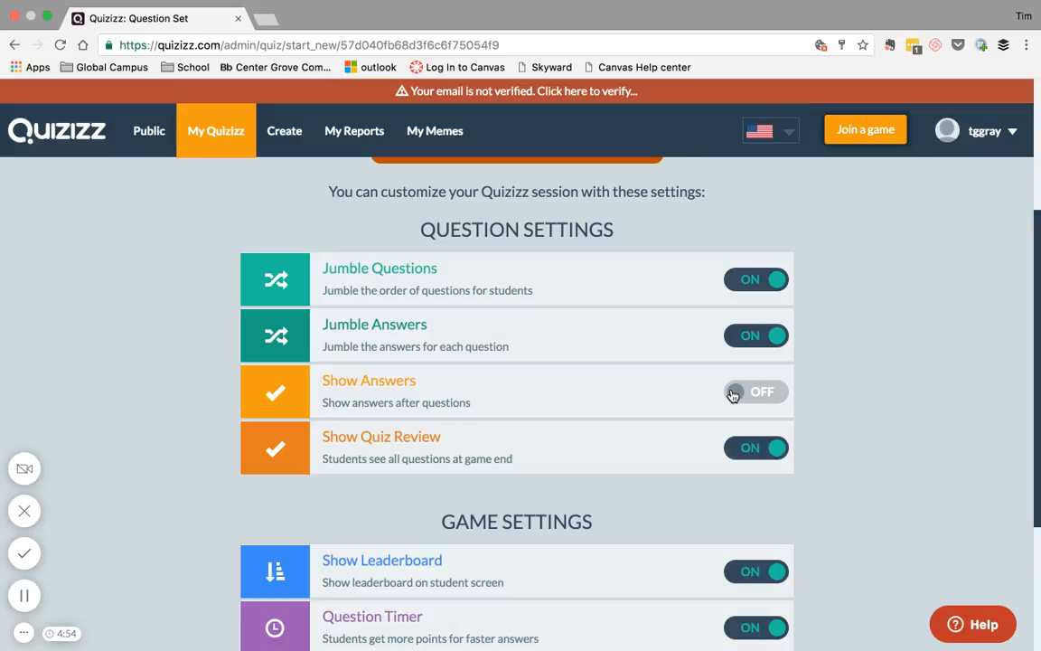
left_click(755, 391)
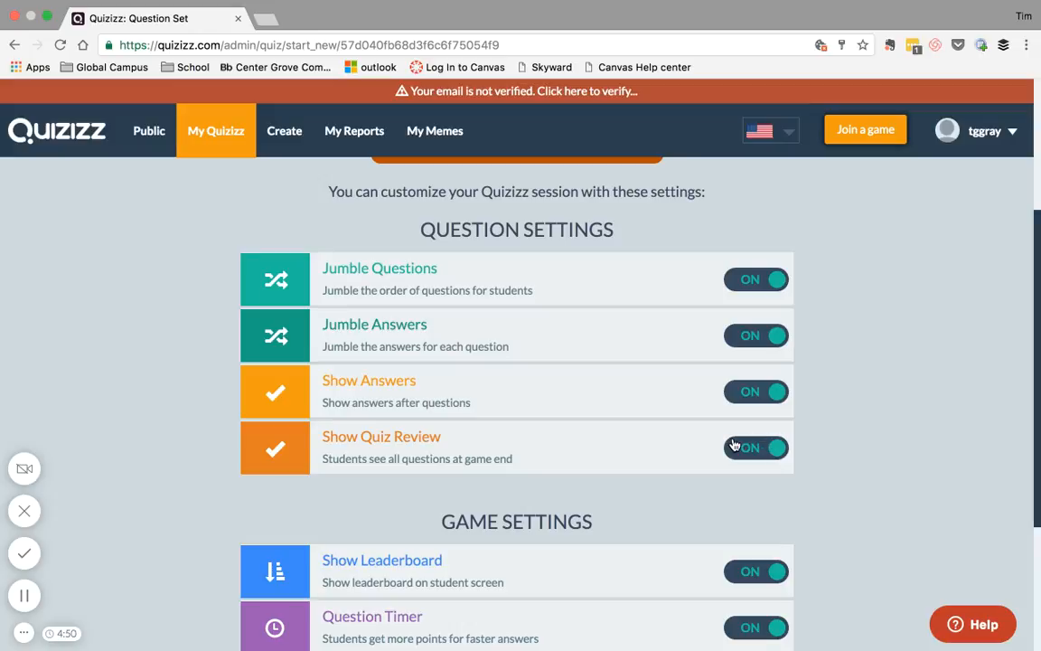
left_click(756, 449)
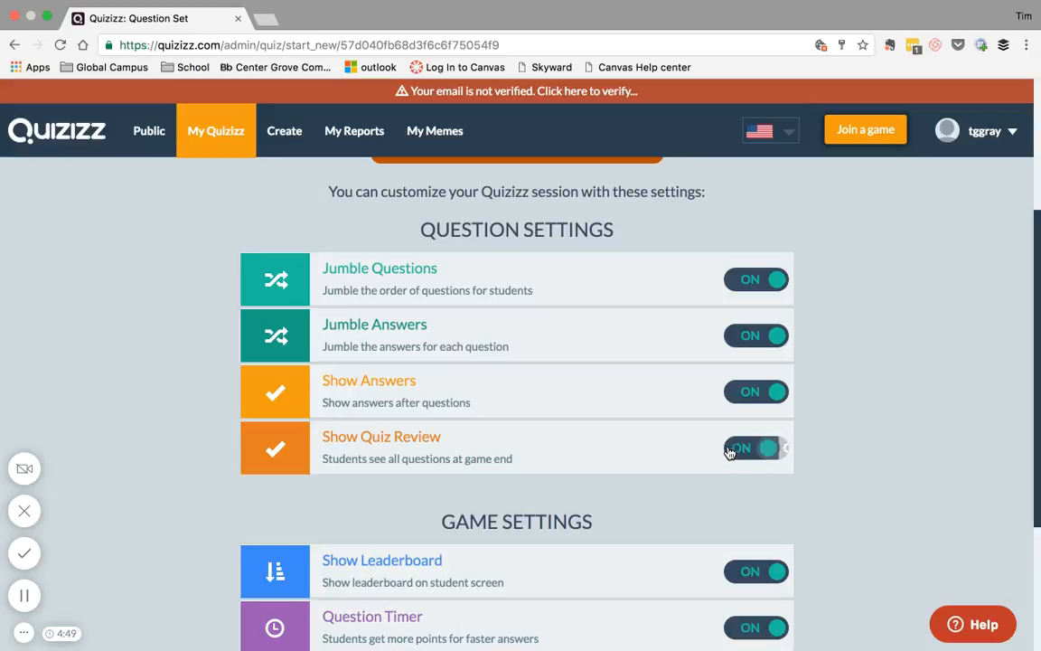
scroll("down", 3)
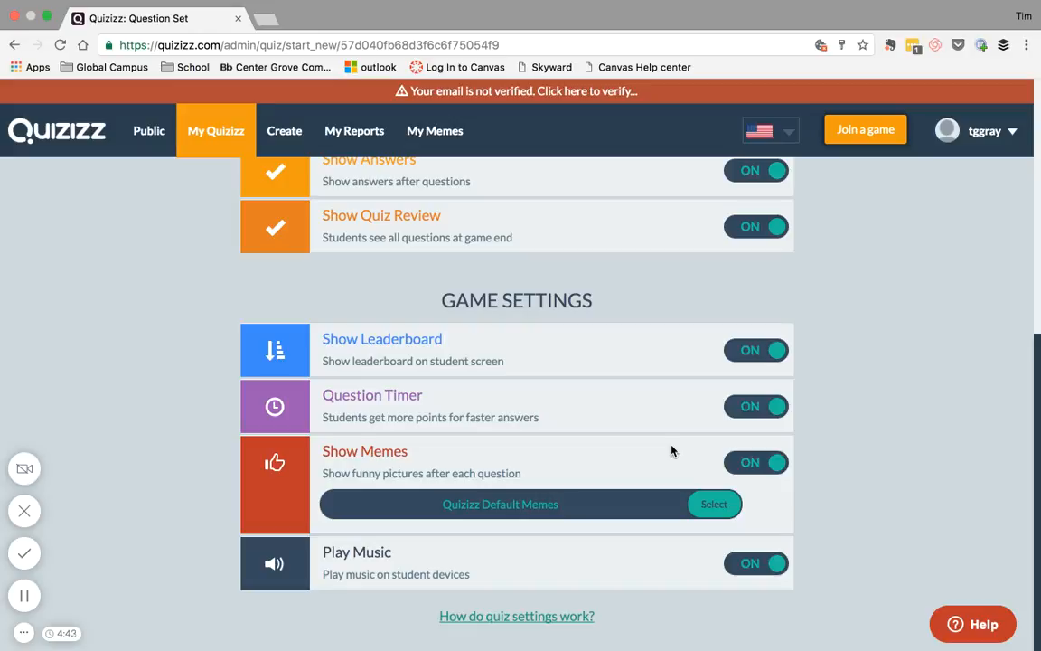
mouse_move(748, 365)
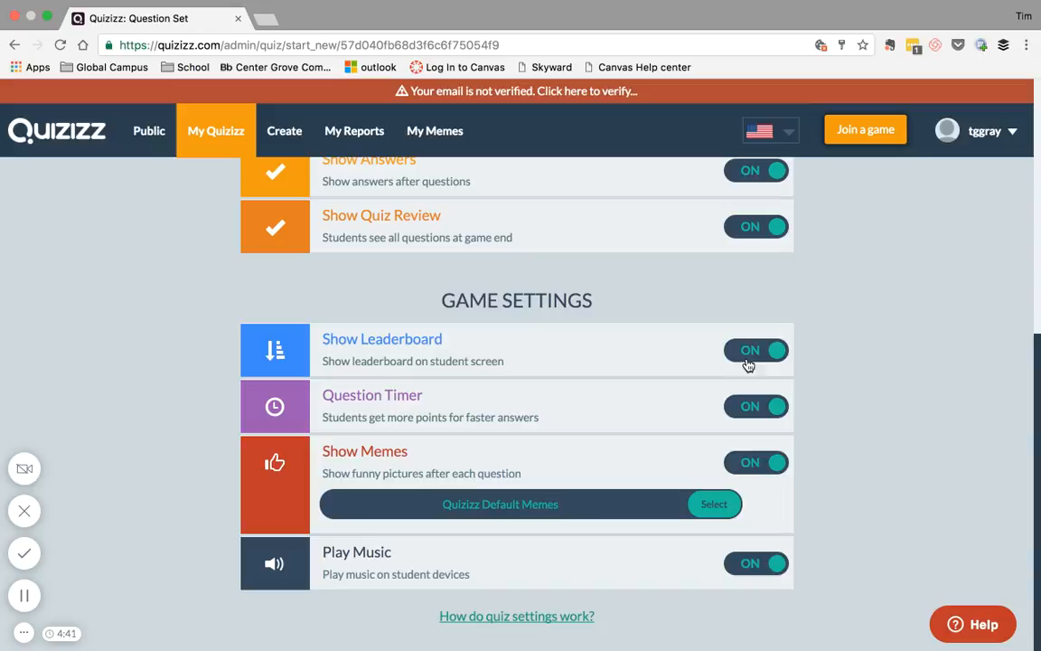
mouse_move(737, 358)
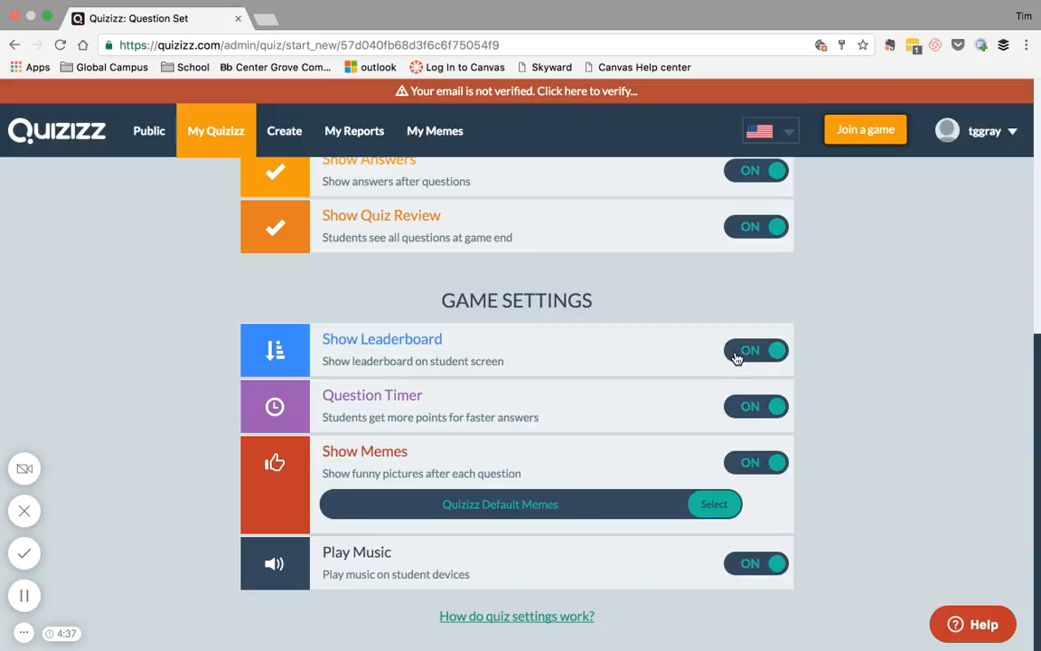
mouse_move(420, 414)
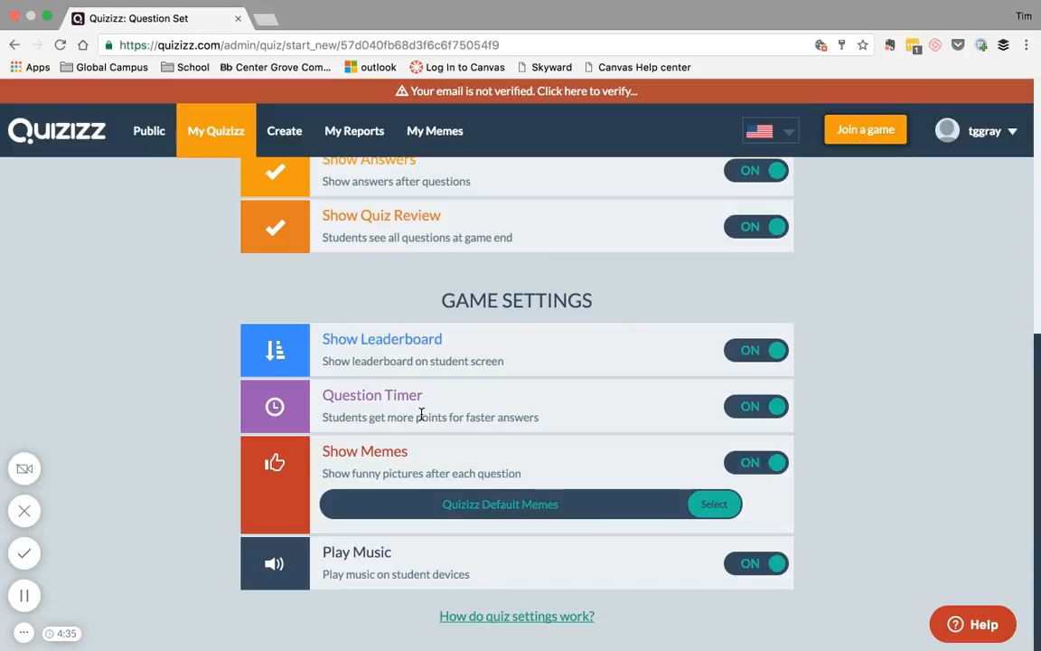
mouse_move(564, 412)
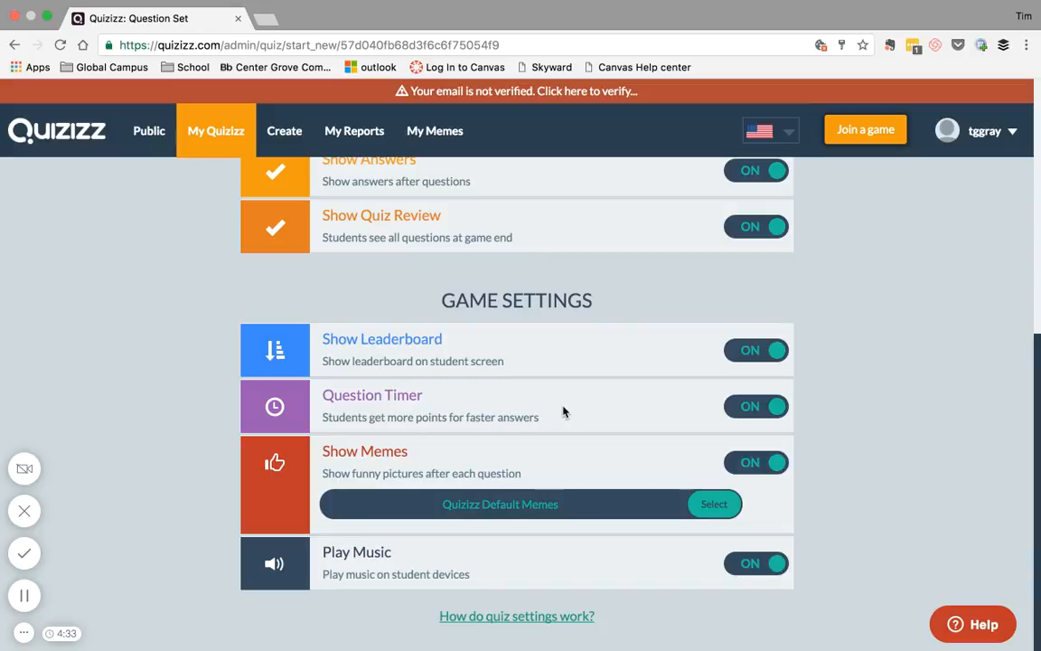
- Toggle Question Timer off and back on, then return to the quiz overview page
left_click(756, 405)
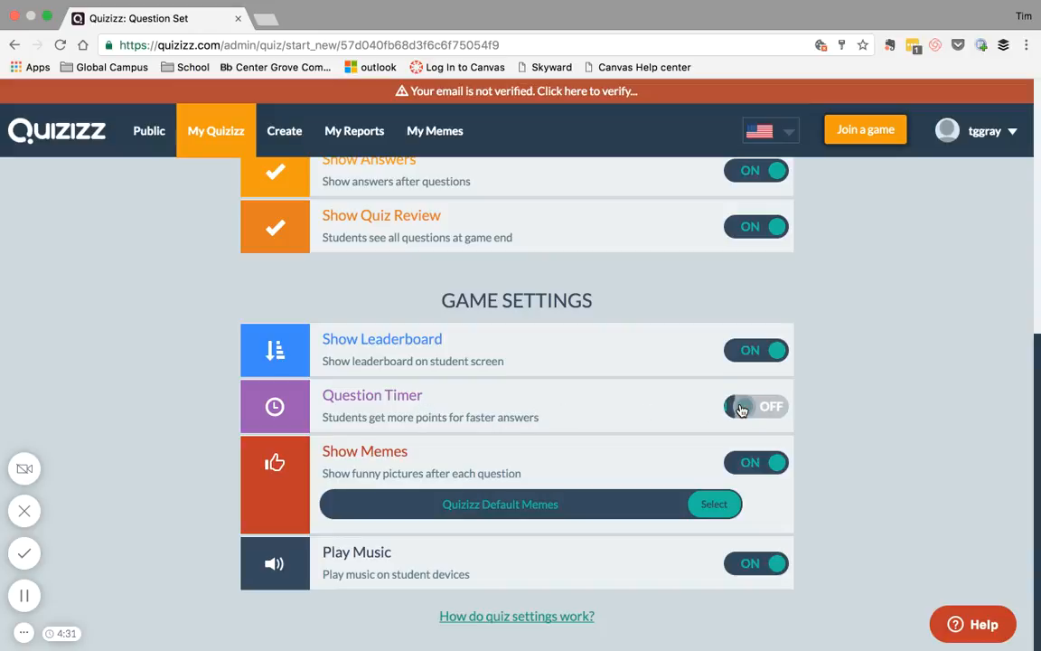
left_click(756, 405)
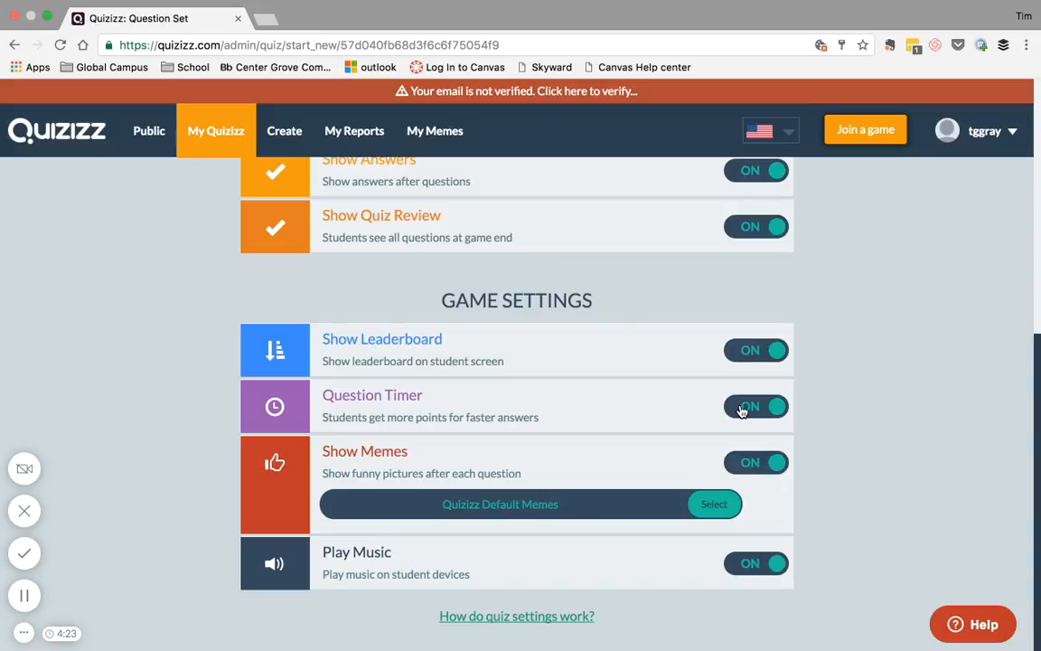
scroll("up", 3)
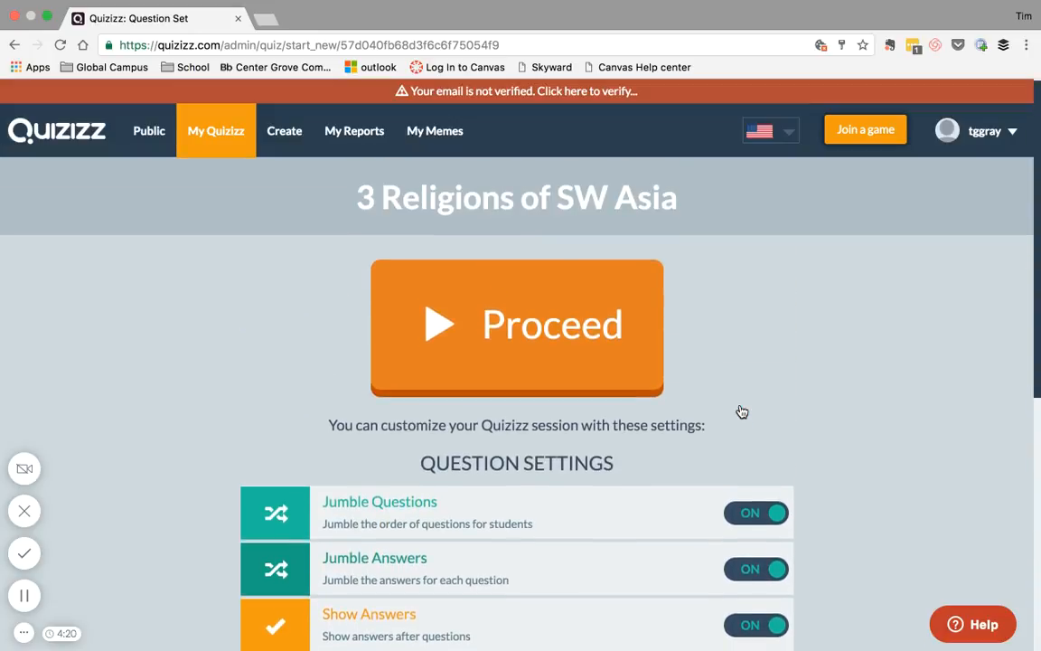
left_click(15, 45)
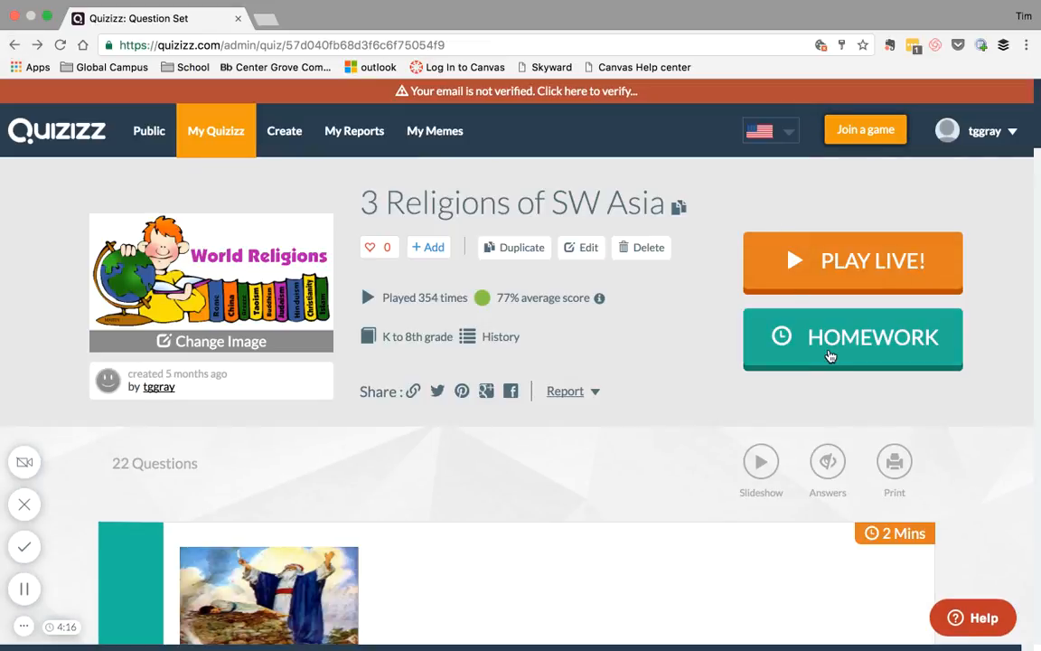
- Open Homework setup and move the due date to Feb 25 at 01:15 PM
left_click(854, 339)
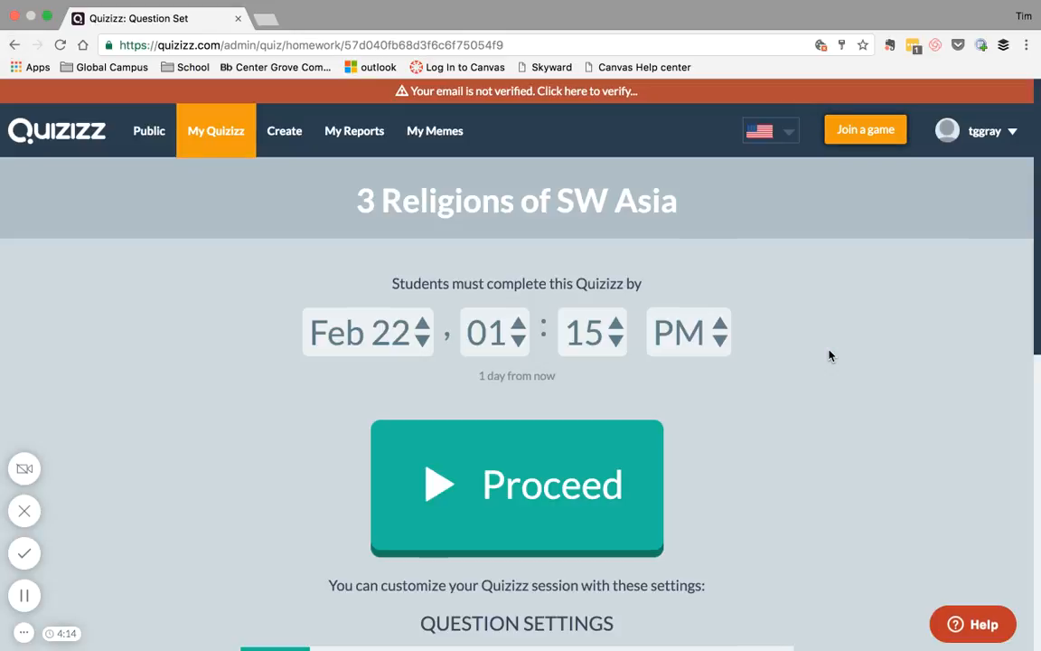
scroll("down", 3)
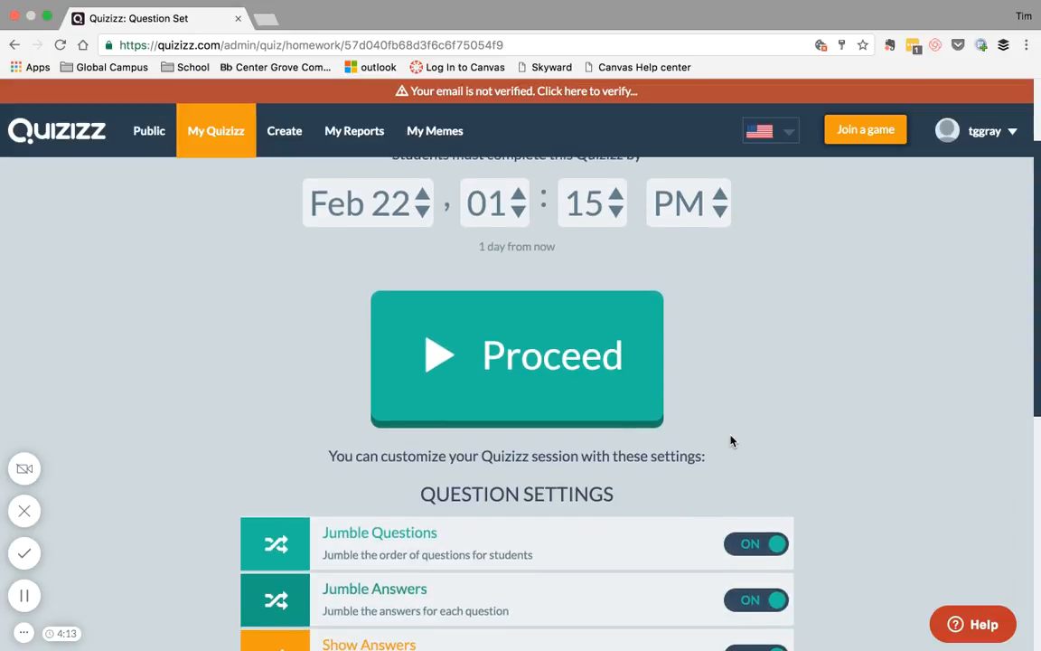
scroll("up", 3)
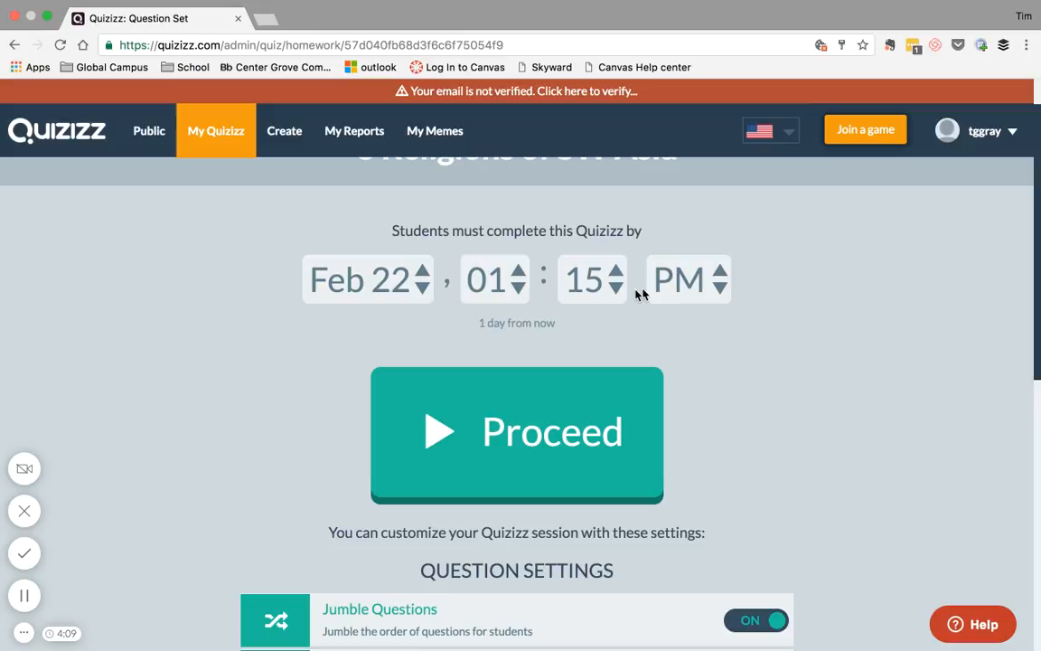
left_click(421, 271)
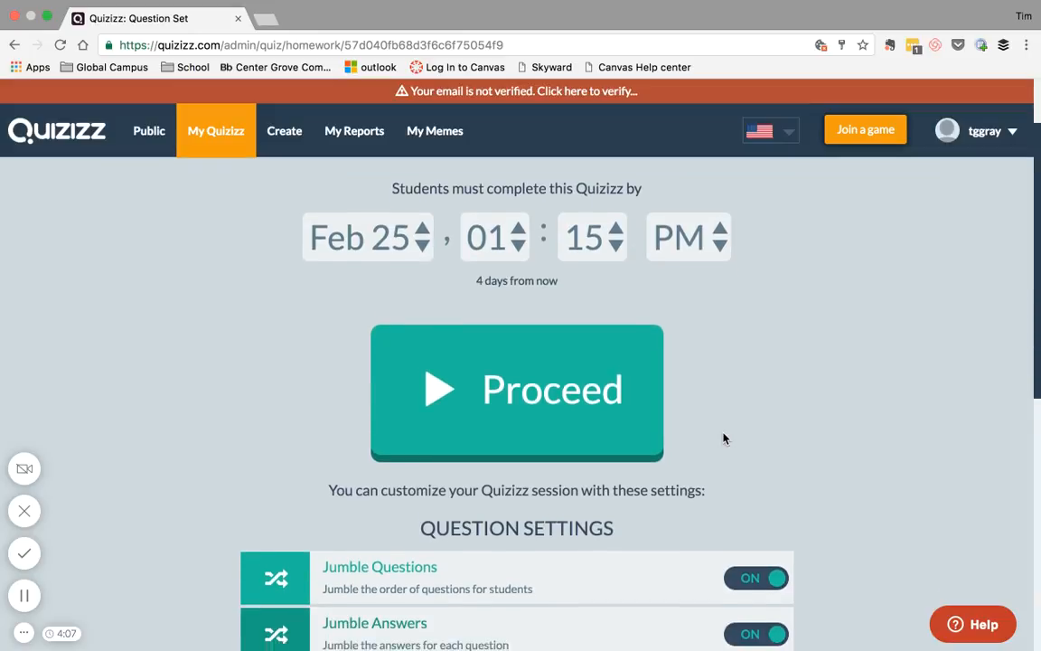
scroll("down", 3)
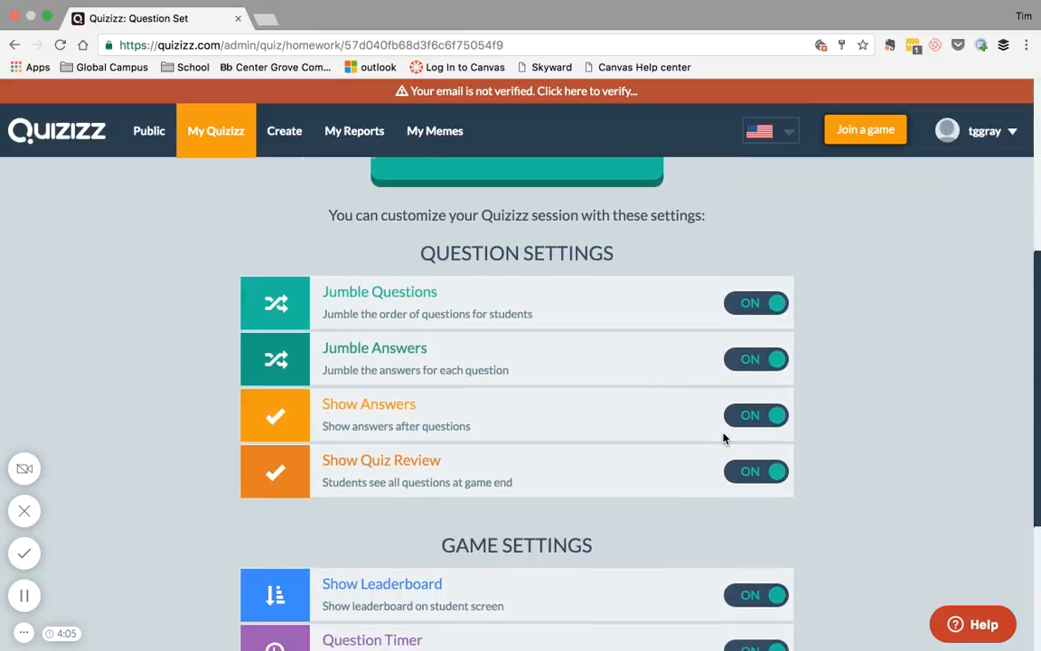
scroll("down", 3)
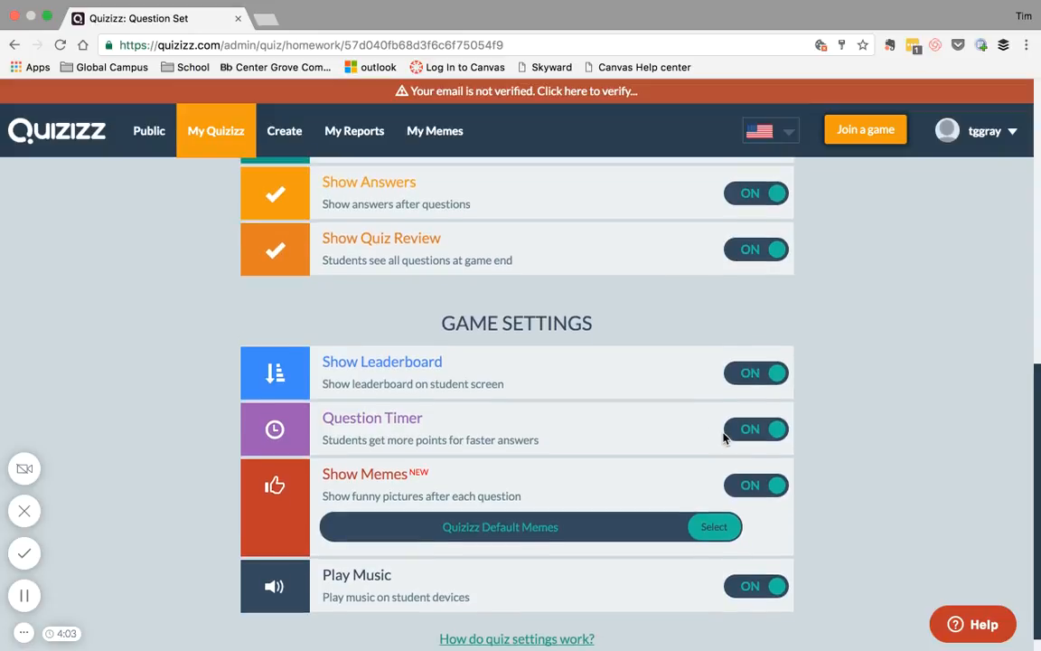
scroll("up", 3)
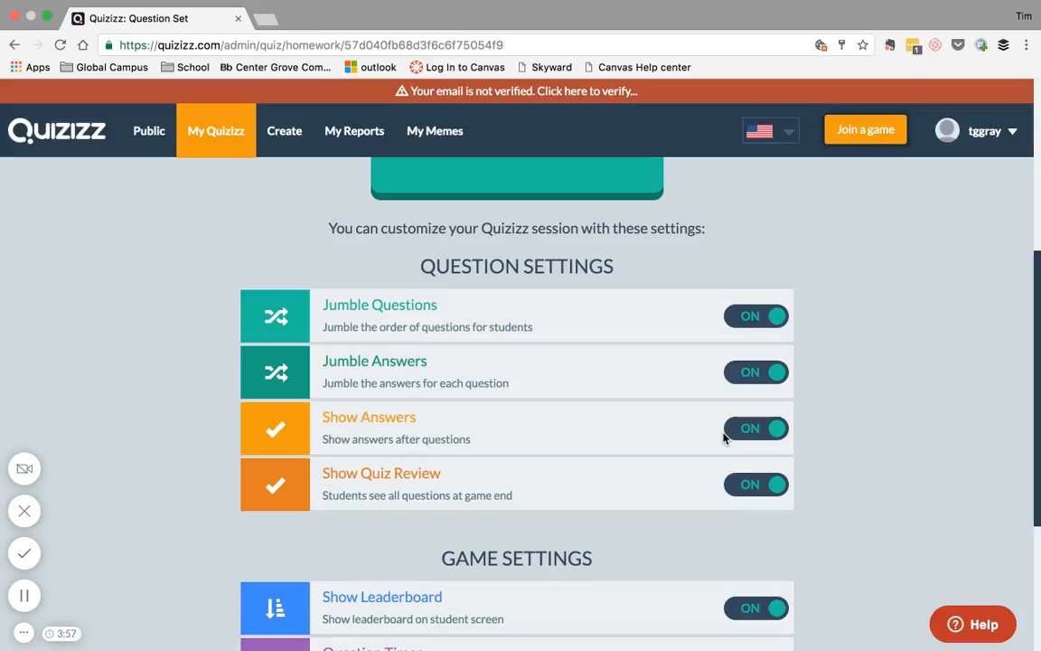
- Review the homework settings left all on, then go to My Reports
scroll("up", 3)
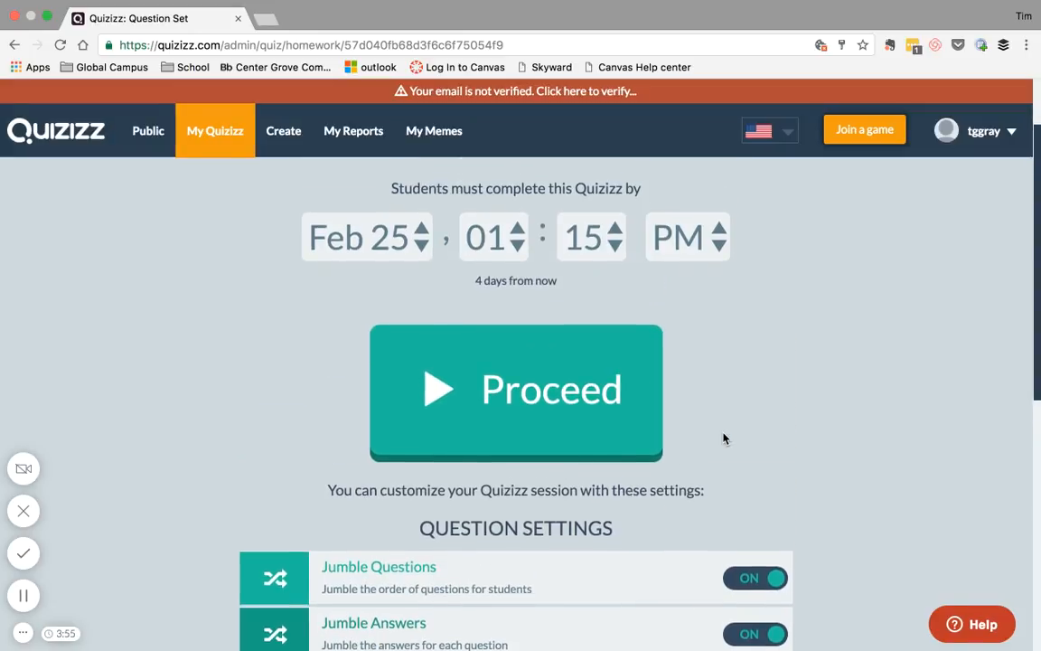
scroll("down", 3)
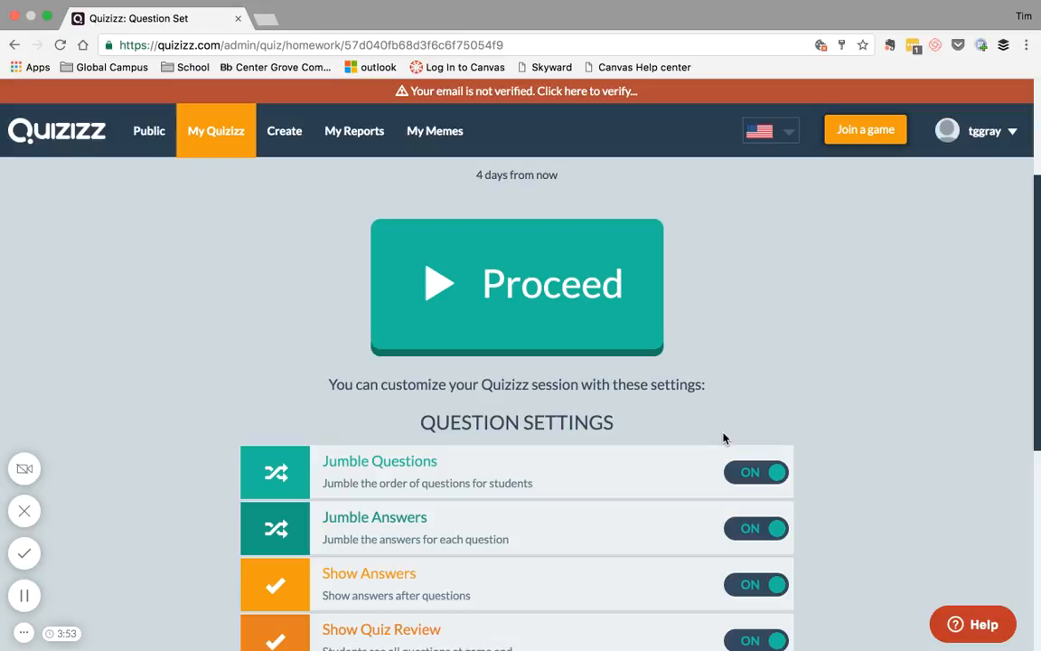
scroll("down", 3)
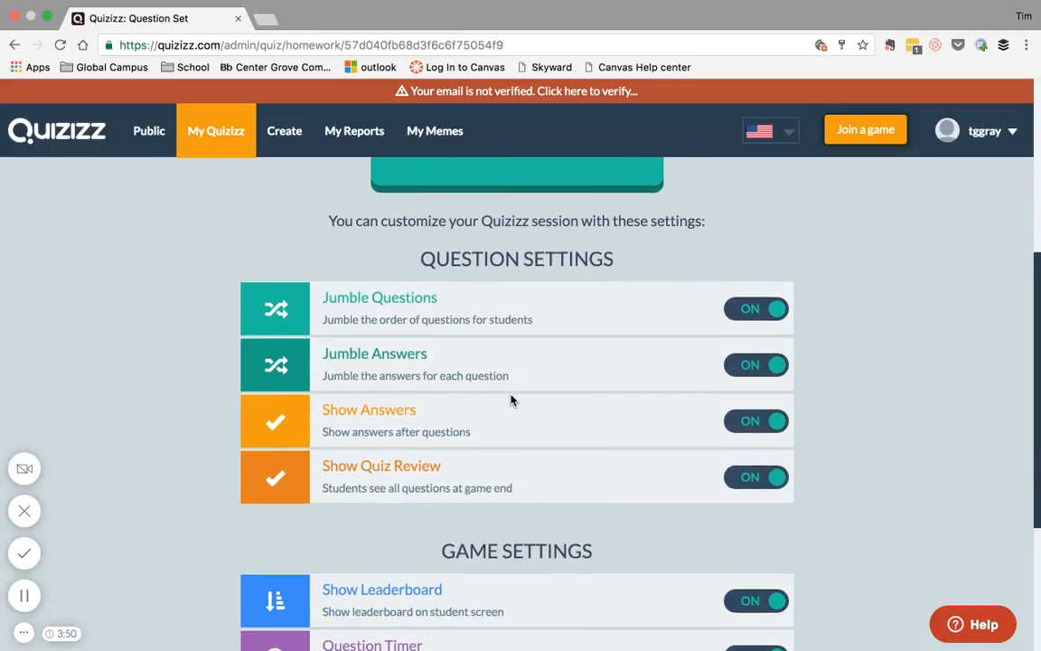
scroll("down", 3)
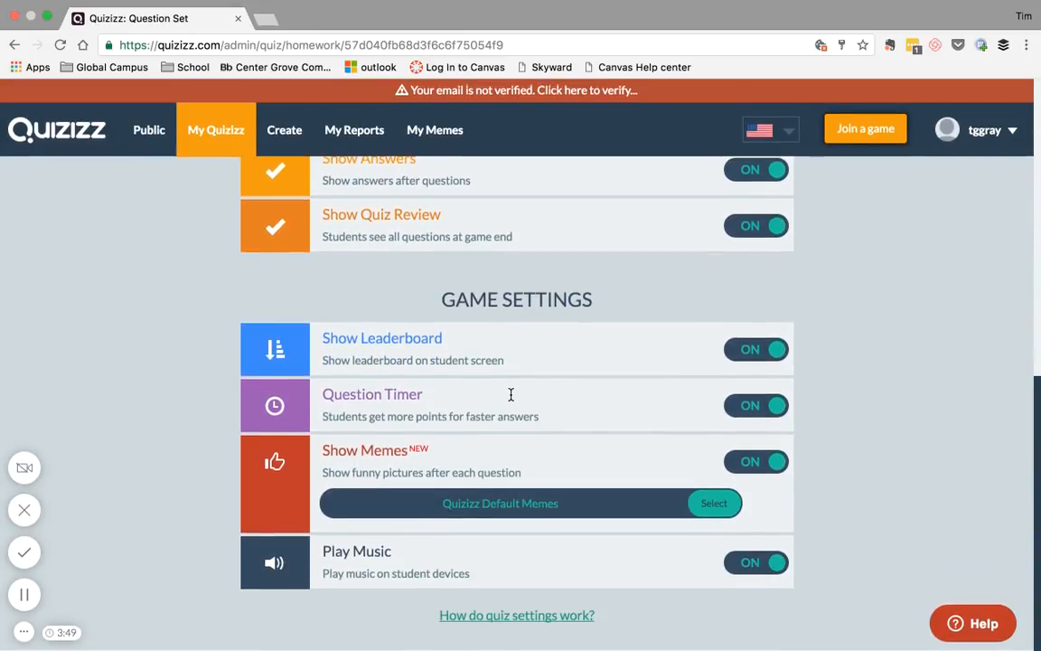
scroll("up", 3)
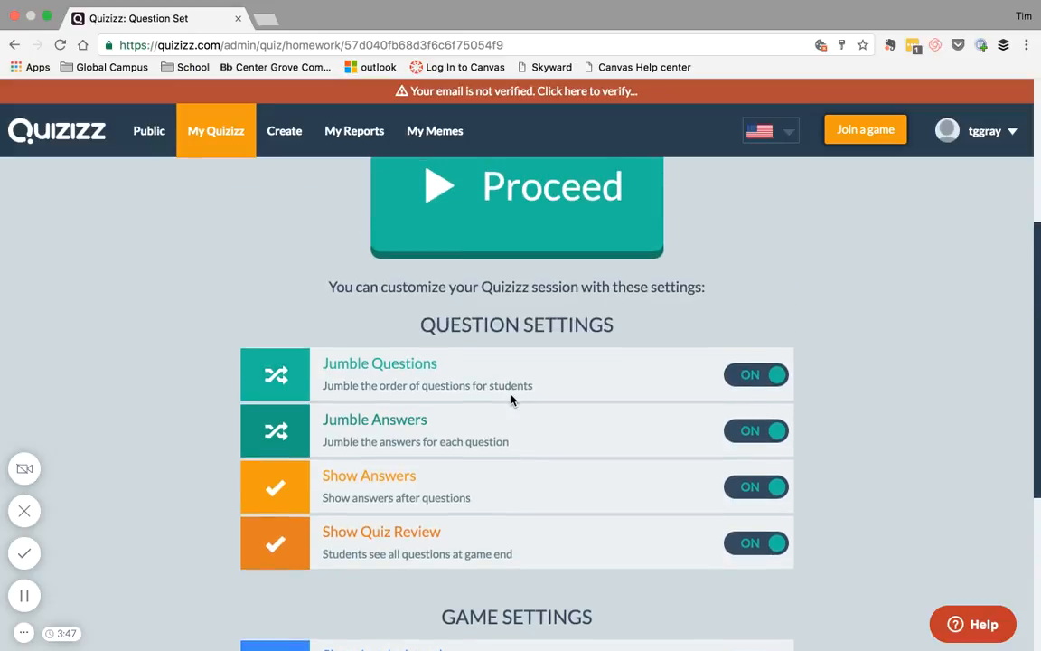
left_click(354, 130)
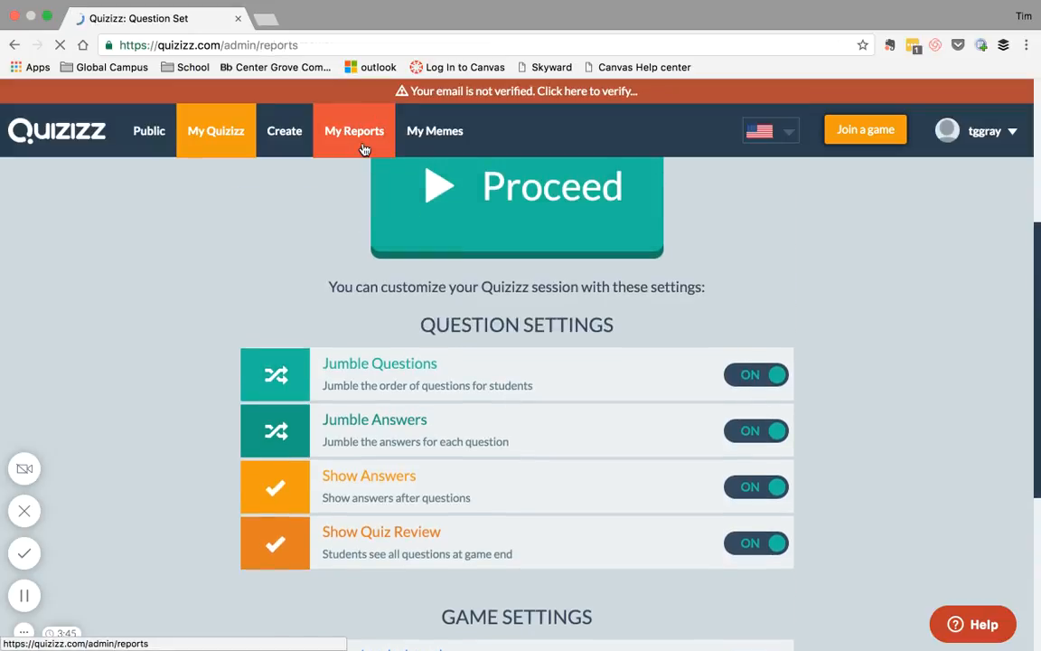
- Switch Reports to Completed and view the Deng Xiaoping report (87% accuracy, 10 questions, 50 players)
left_click(355, 131)
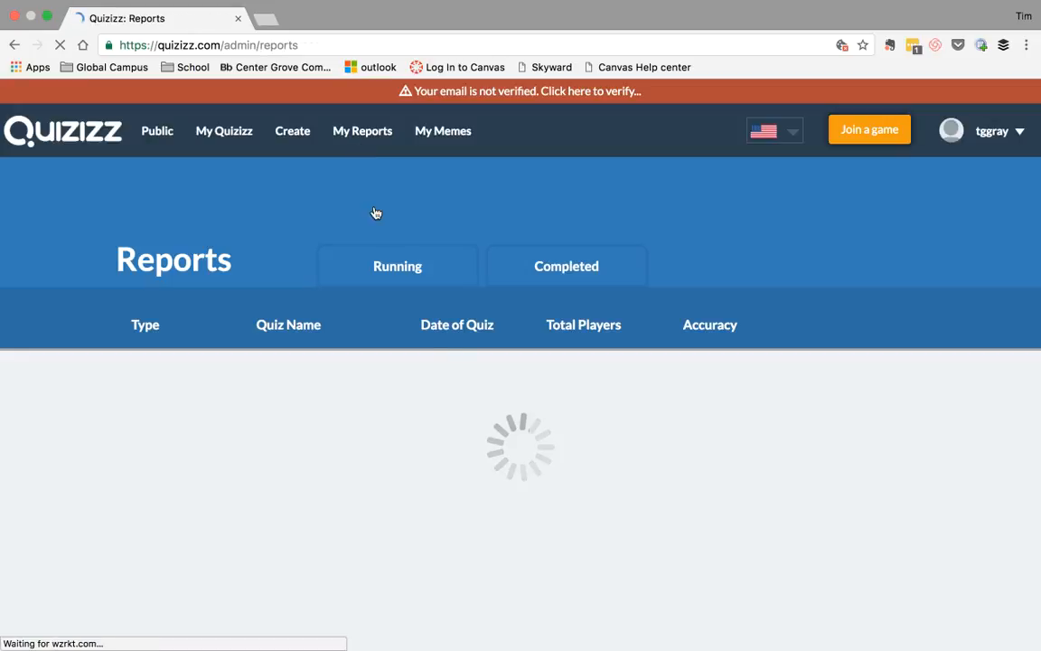
left_click(566, 265)
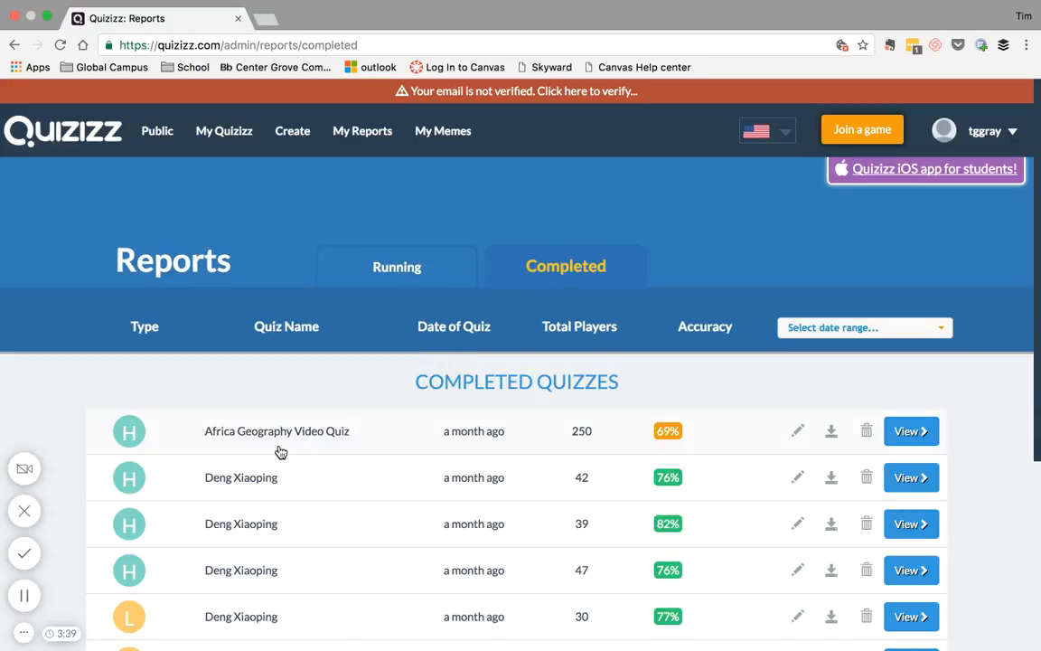
scroll("down", 3)
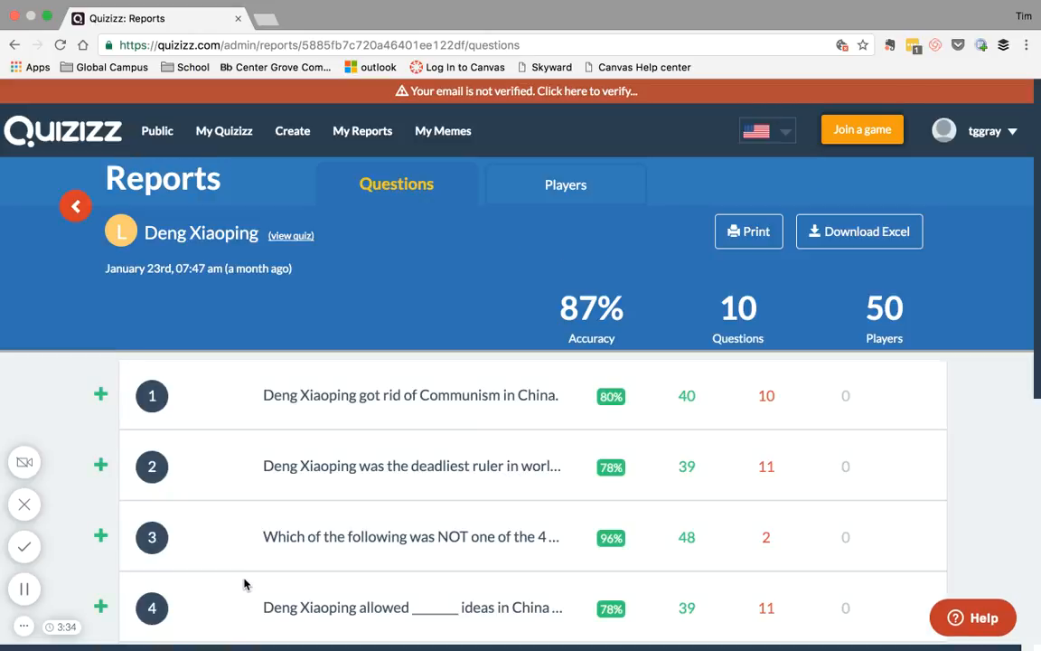
- Review the Players results, every player scoring 10 of 10
left_click(564, 185)
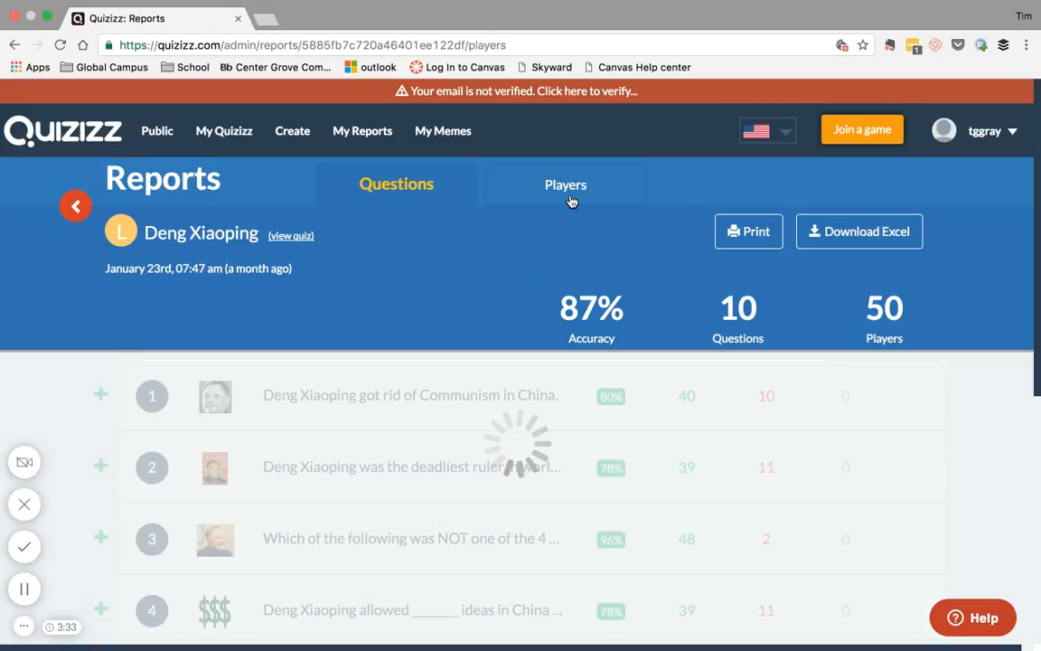
left_click(566, 184)
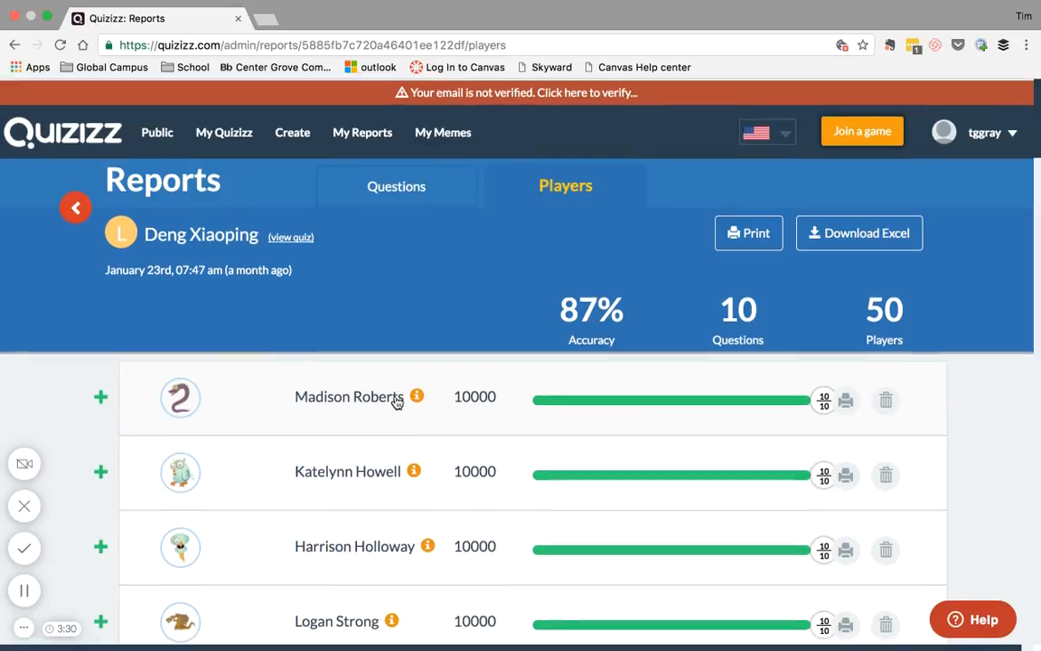
scroll("down", 3)
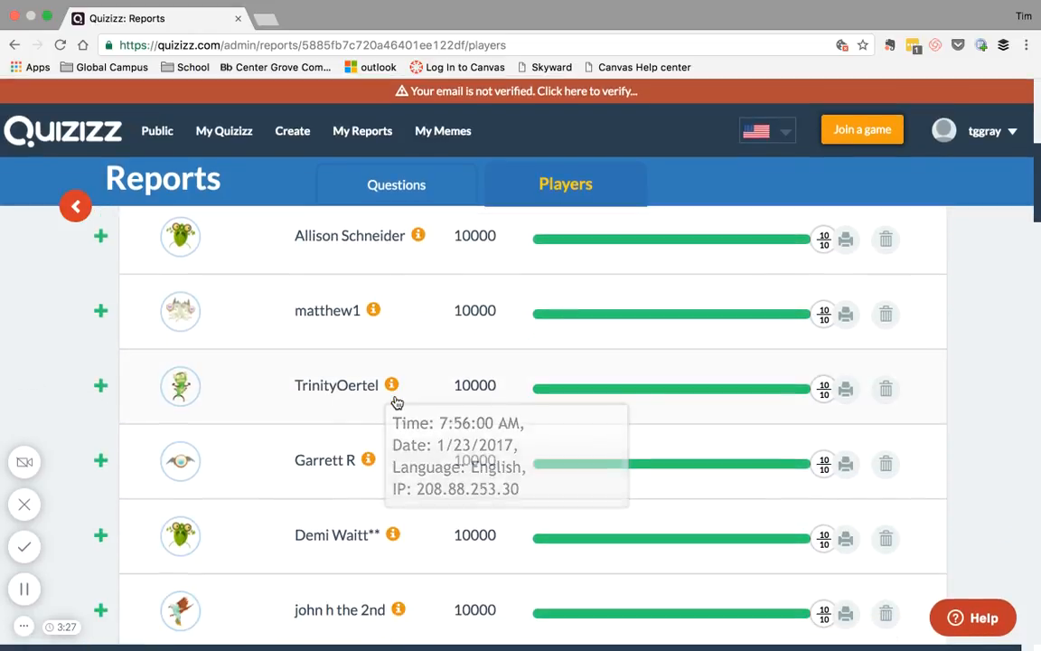
mouse_move(590, 538)
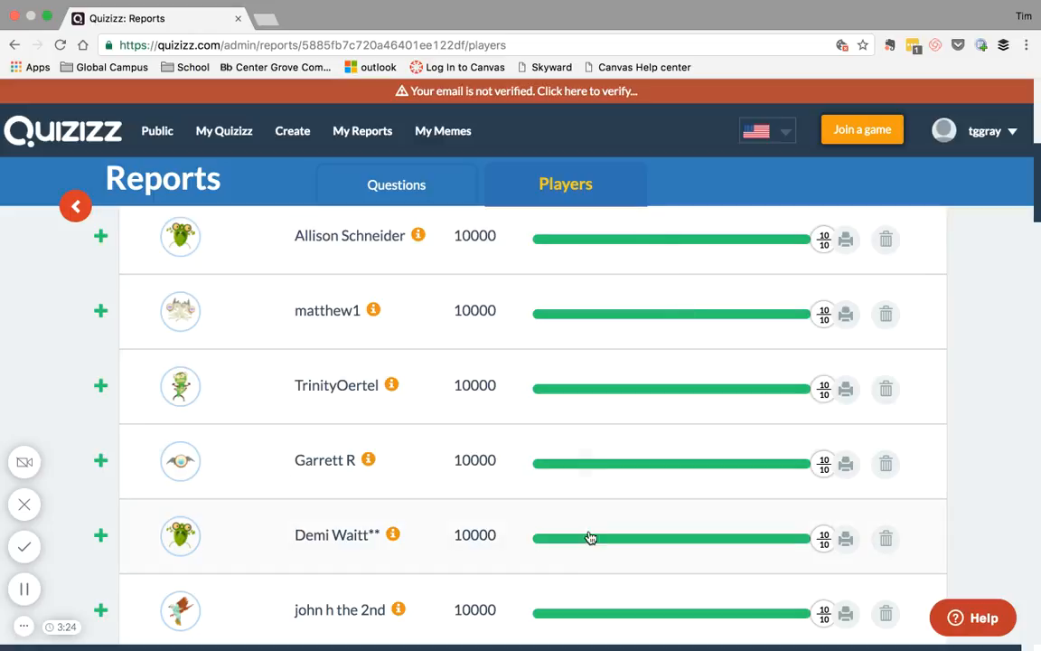
scroll("down", 3)
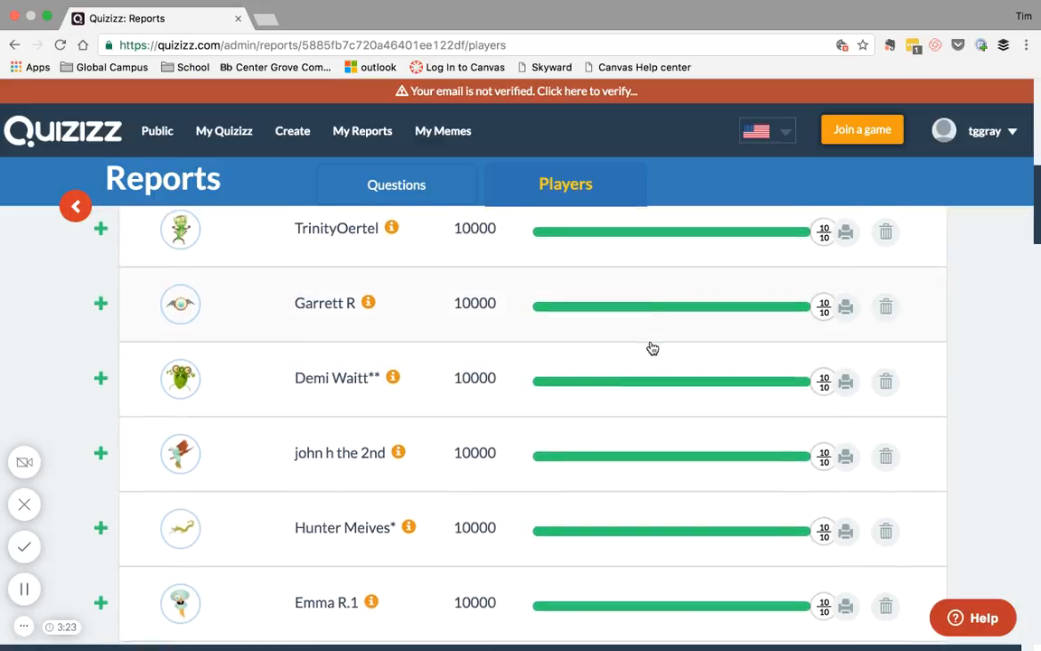
scroll("up", 3)
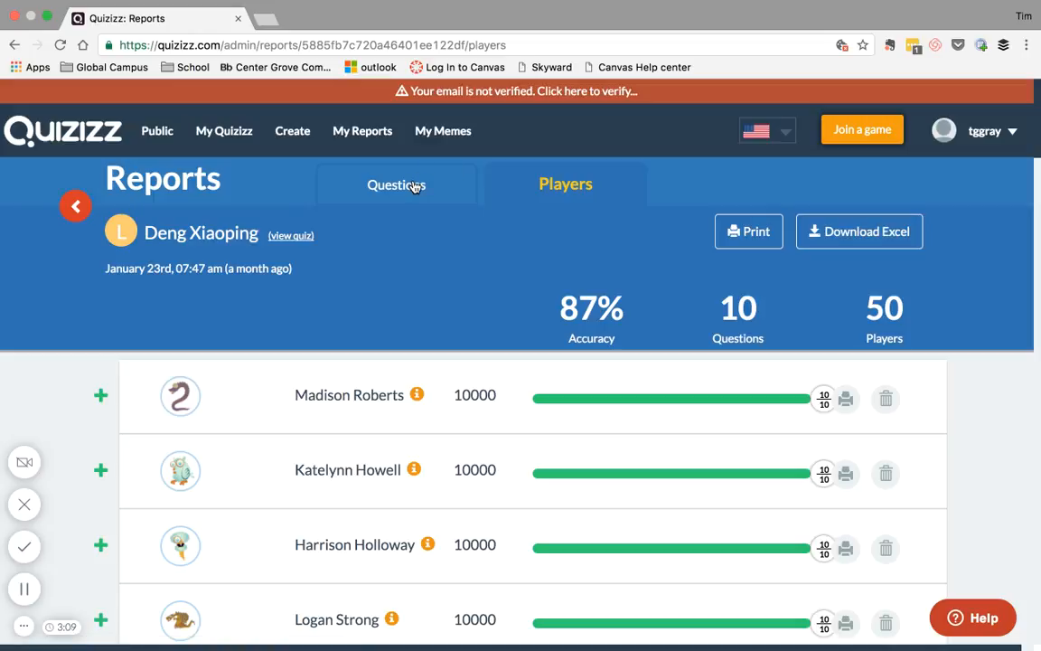
- Return to the My Quizizz list from the top bar
left_click(396, 184)
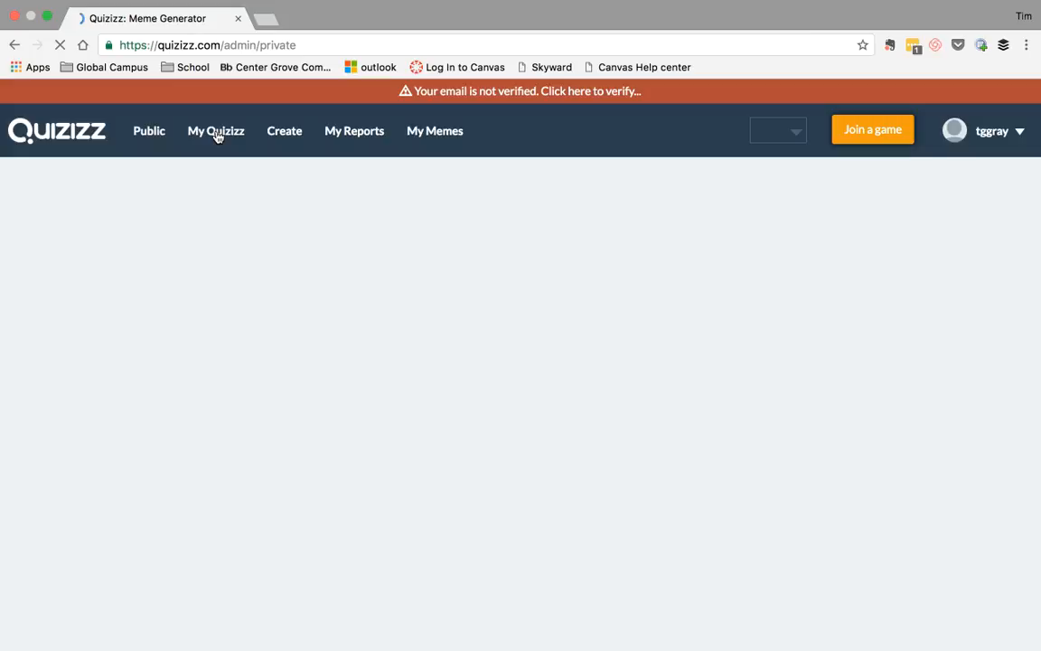
left_click(215, 130)
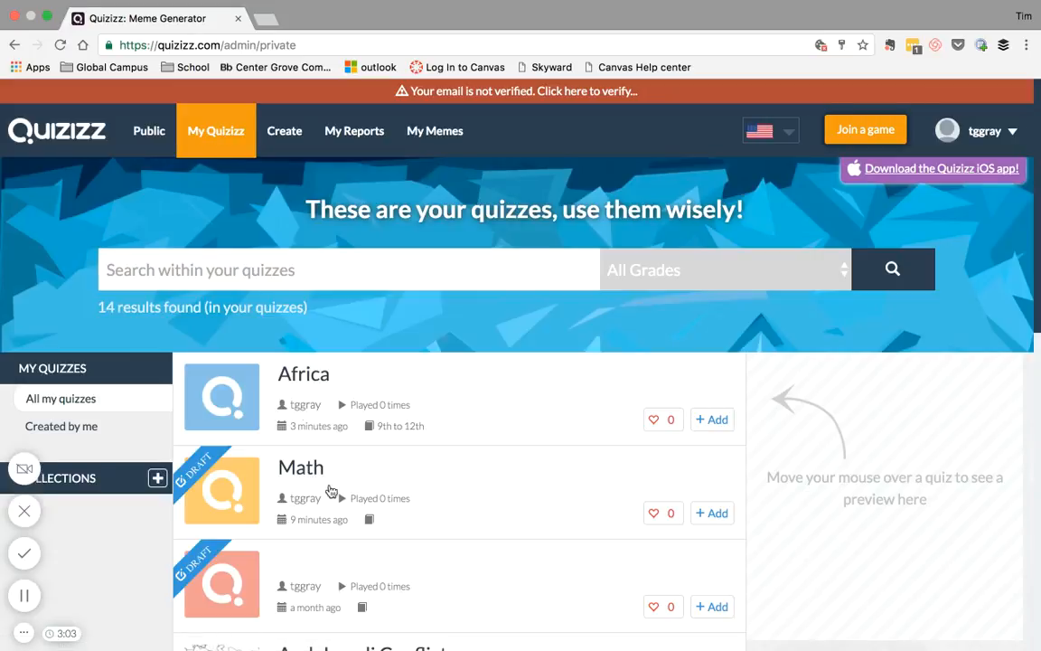